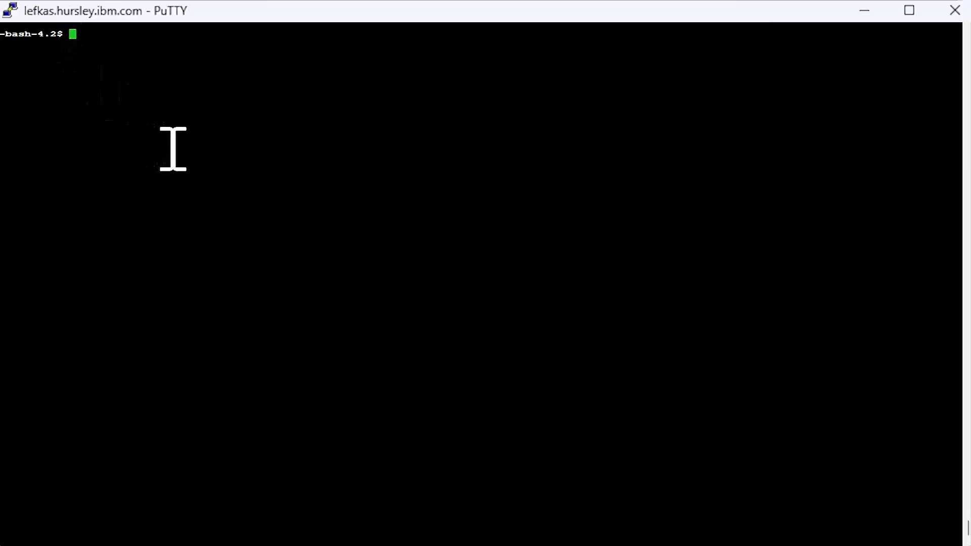
# - Copy the template odbc.ini and odbcinst.ini into /Development/aford/odbc_video and edit odbcinst.ini in vi
pyautogui.write('pwd')
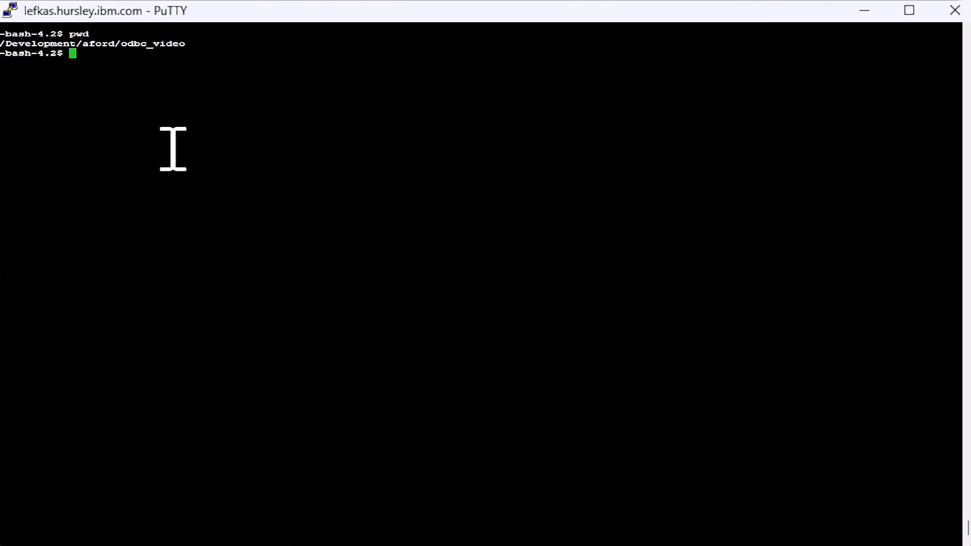
pyautogui.moveTo(457, 162)
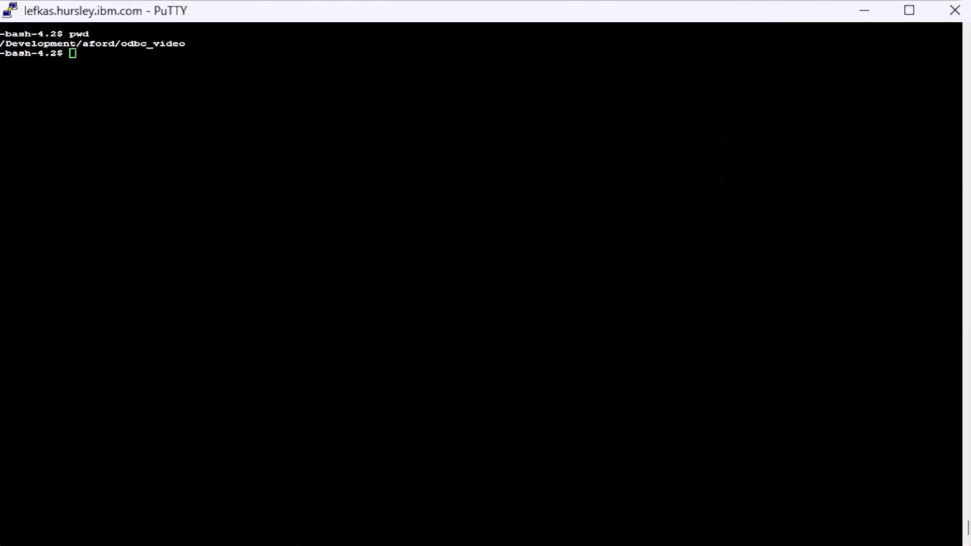
pyautogui.moveTo(562, 168)
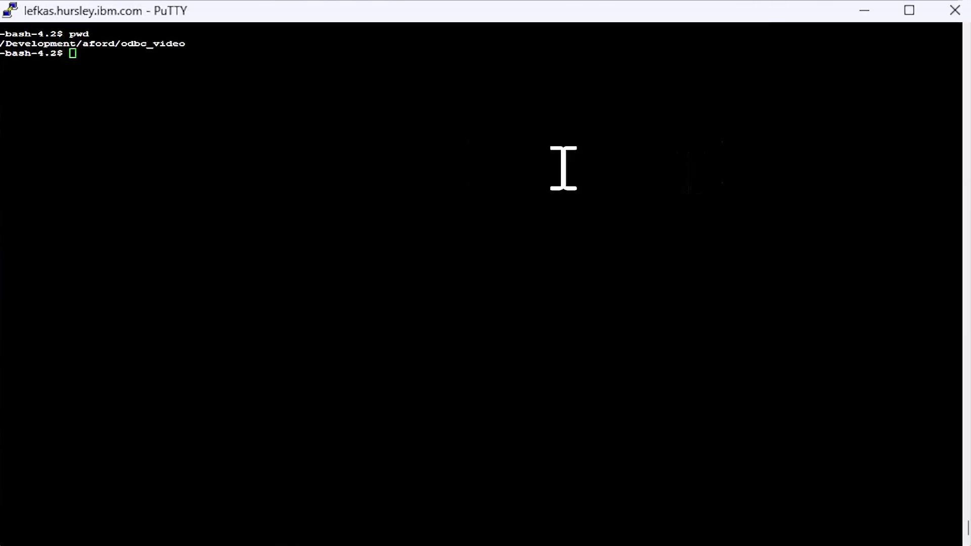
pyautogui.write('cp /Development/aford/ACE/V12/ace-12.0.12.0/server/ODBC/unixodbc/odbc.ini /Development/aford/odbc_video')
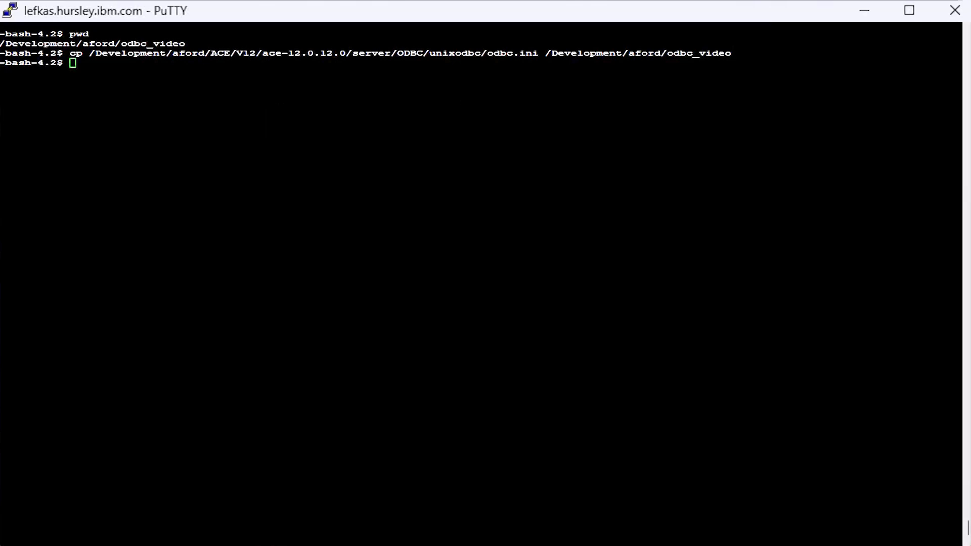
pyautogui.write('cp /Development/aford/ACE/V12/ace-12.0.12.0/server/ODBC/unixodbc/odbcinst.ini /Development/aford/odbc_video')
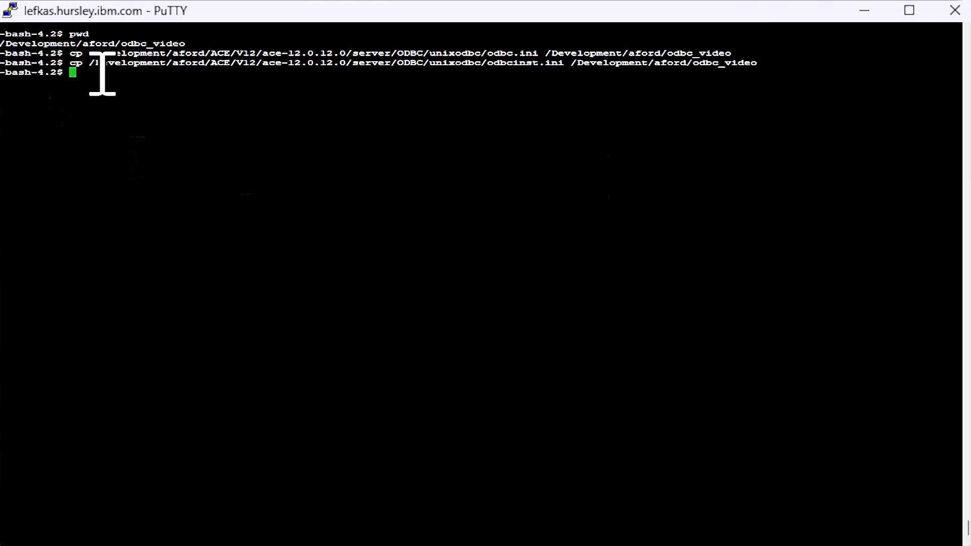
pyautogui.write('vi /Development/aford/odbc_video/odbcinst.ini')
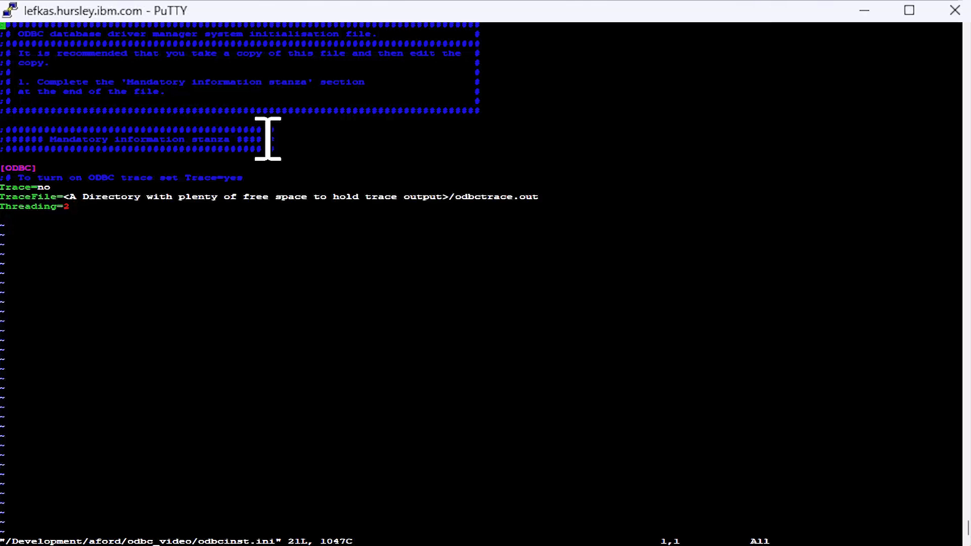
pyautogui.moveTo(49, 186)
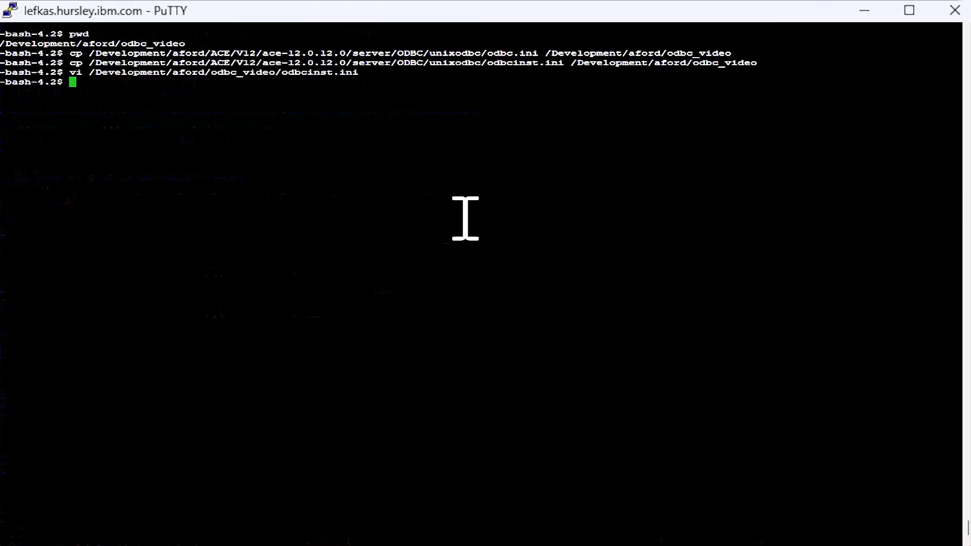
# - Edit odbc.ini in vi and scroll down through the data source list toward the Oracle stanza
pyautogui.write('v')
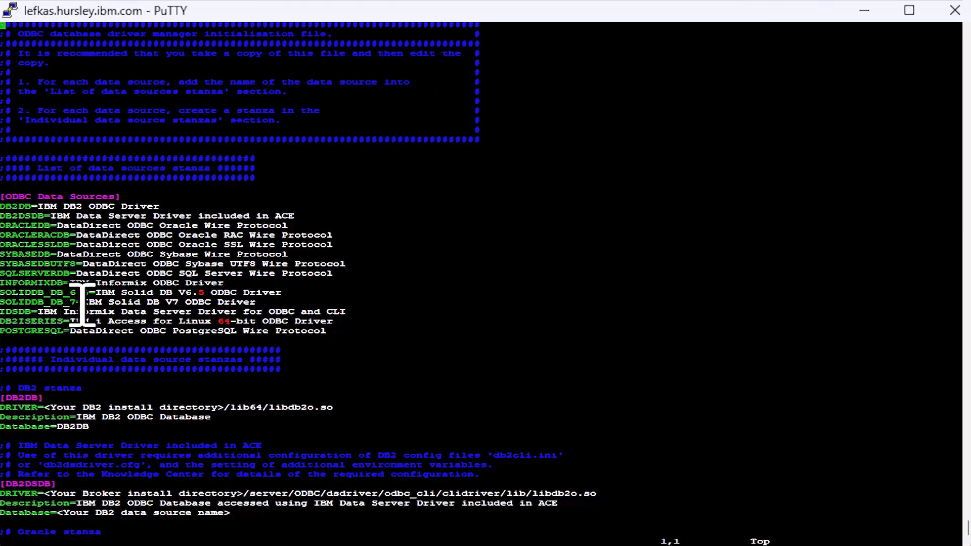
pyautogui.moveTo(472, 242)
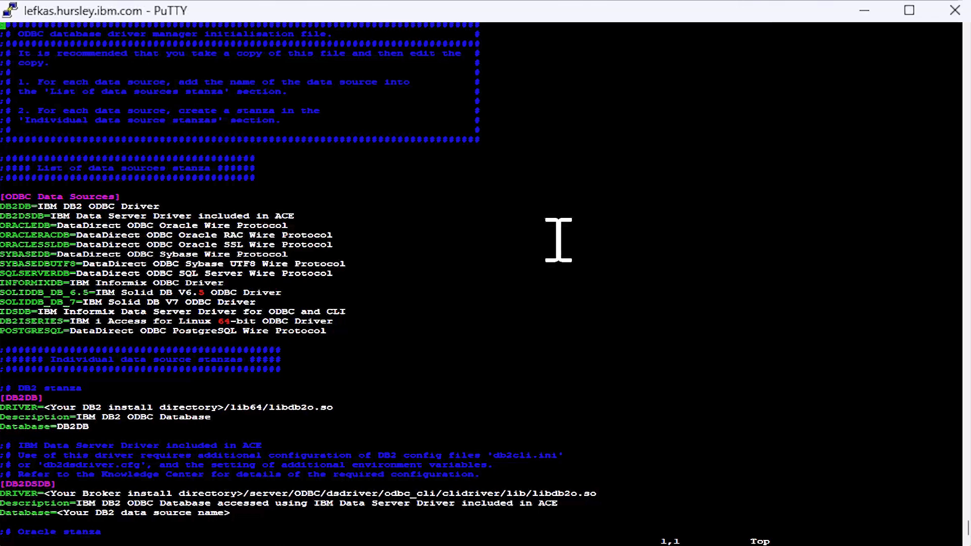
pyautogui.moveTo(560, 242)
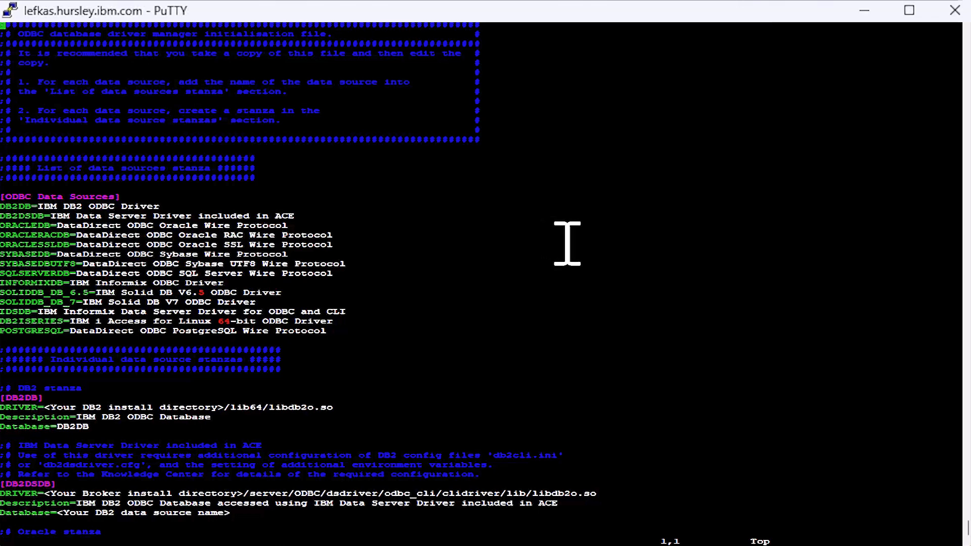
pyautogui.moveTo(577, 241)
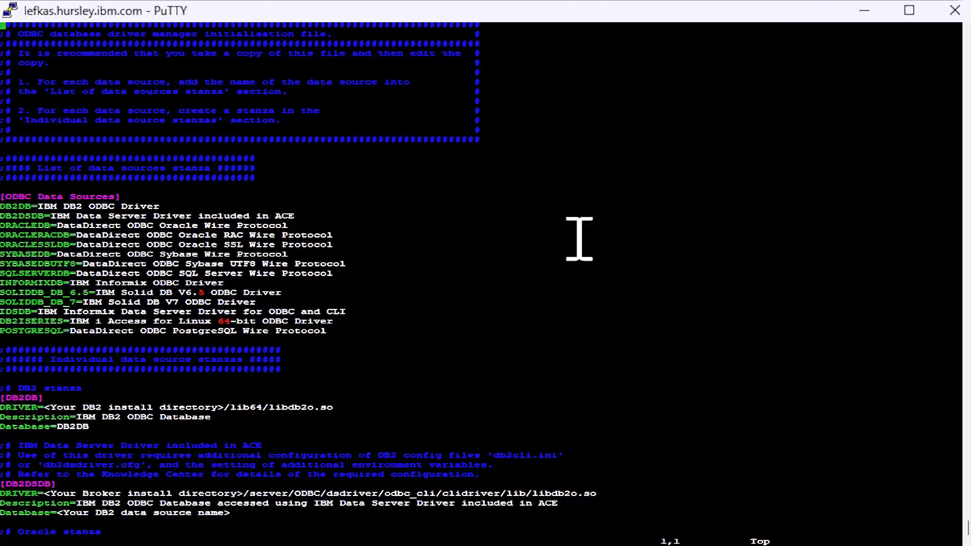
pyautogui.moveTo(533, 427)
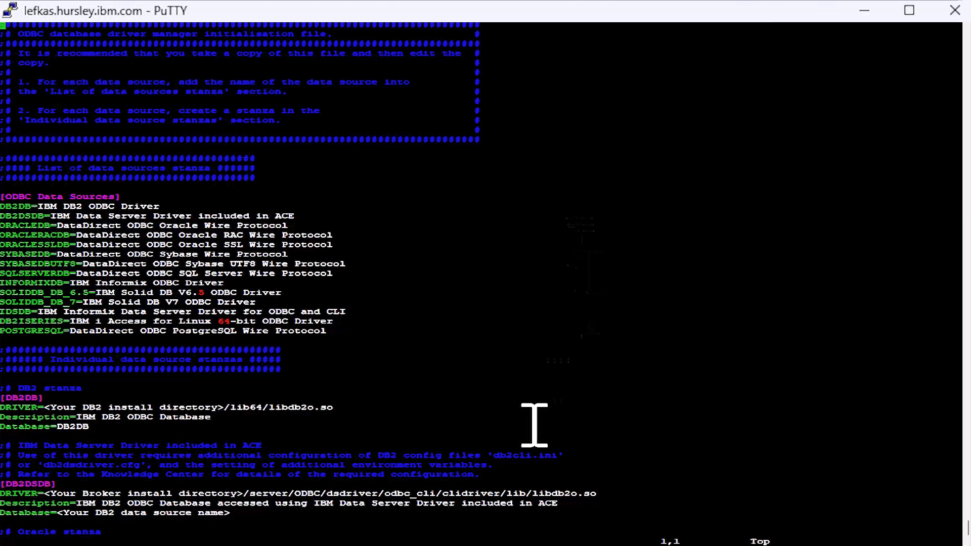
pyautogui.moveTo(21, 409)
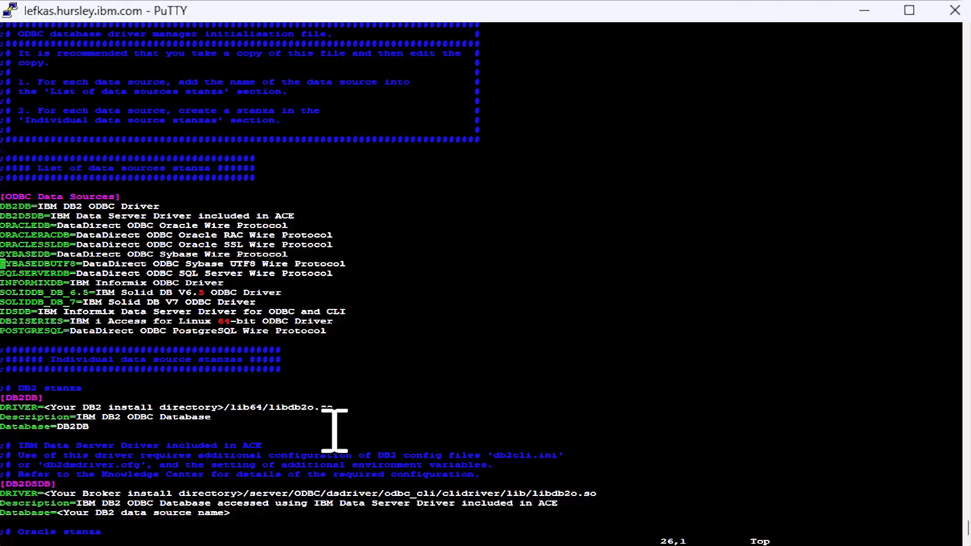
pyautogui.scroll(-3)
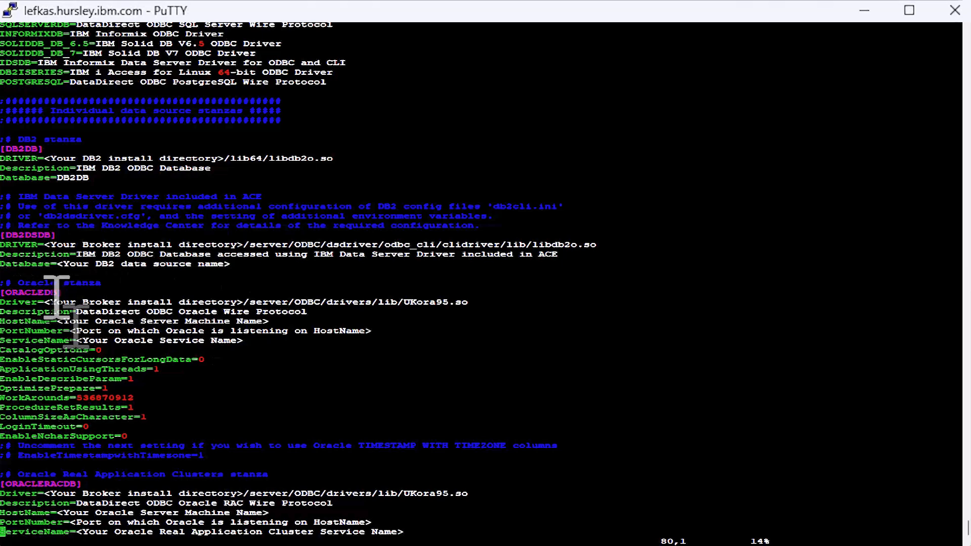
pyautogui.moveTo(53, 294)
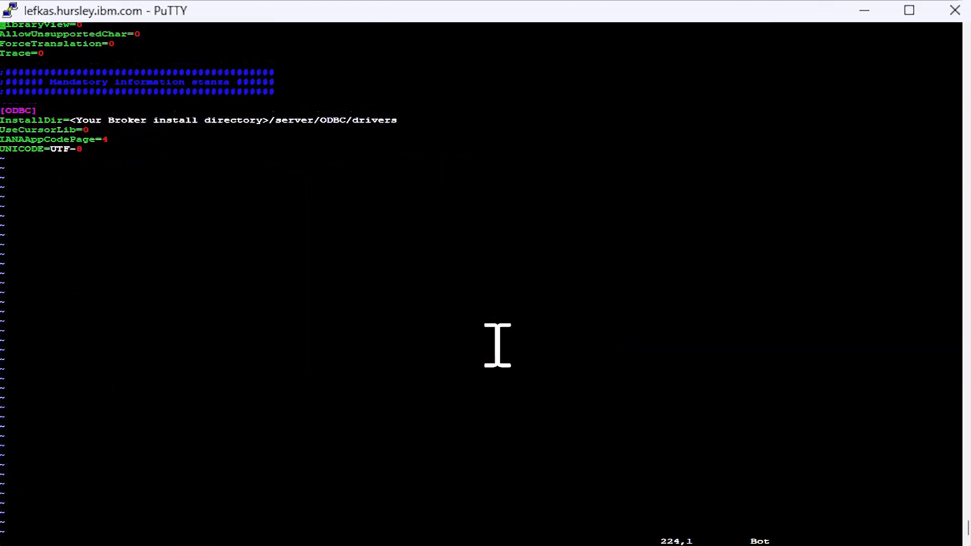
pyautogui.moveTo(74, 130)
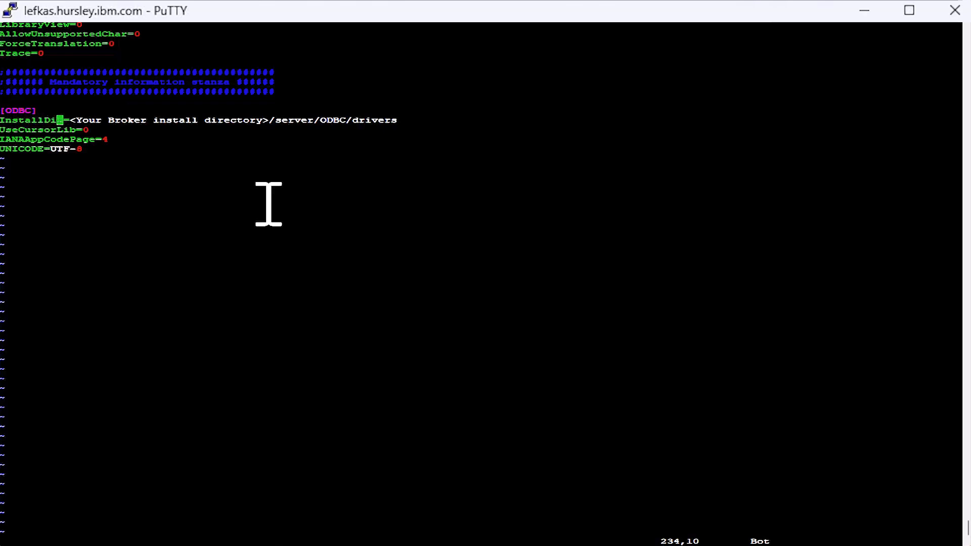
# - Set the ODBC stanza InstallDir to /Development/aford/ACE/V12/ace-12.0.12.0
pyautogui.press('right')
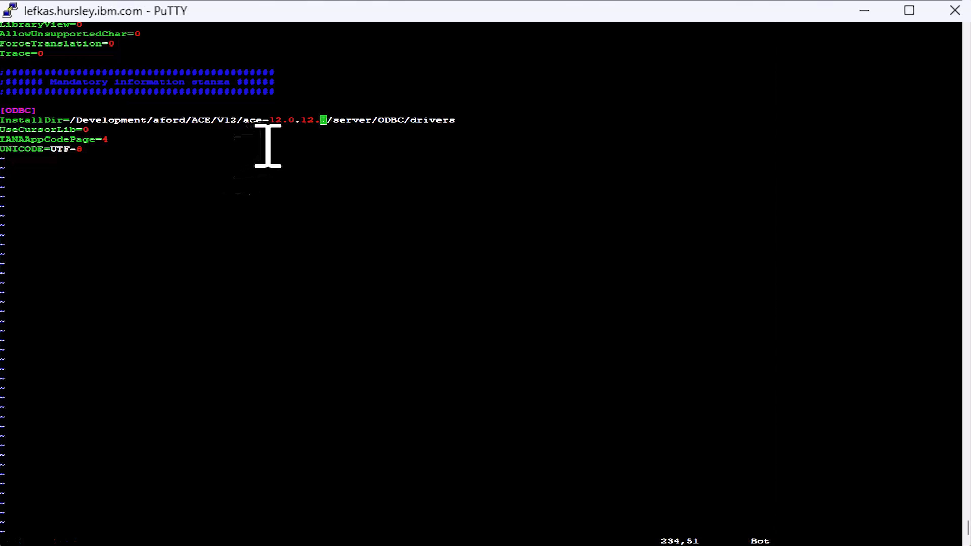
pyautogui.moveTo(173, 275)
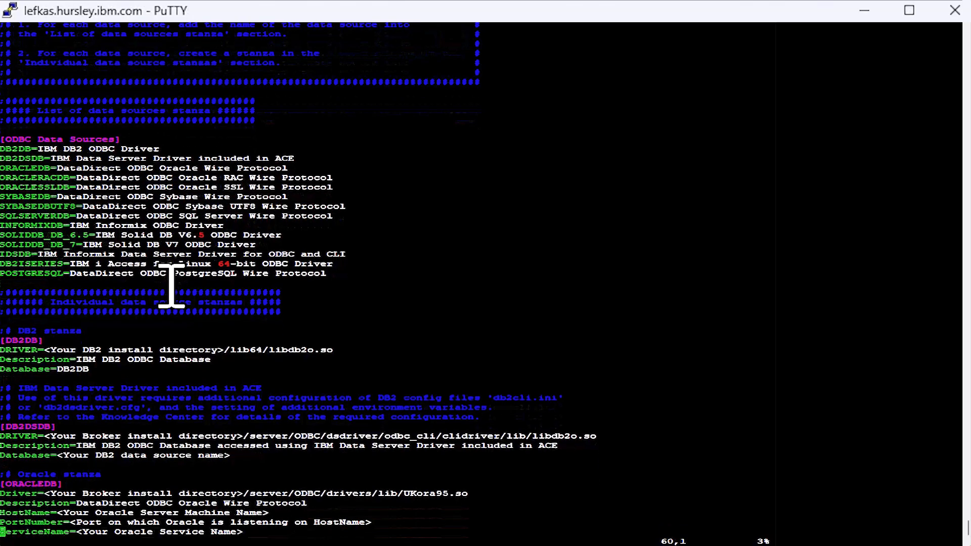
# - Scroll down past the SQLServer stanza and delete the Informix, SolidDB, IDS and PostgreSQL stanzas
pyautogui.scroll(-3)
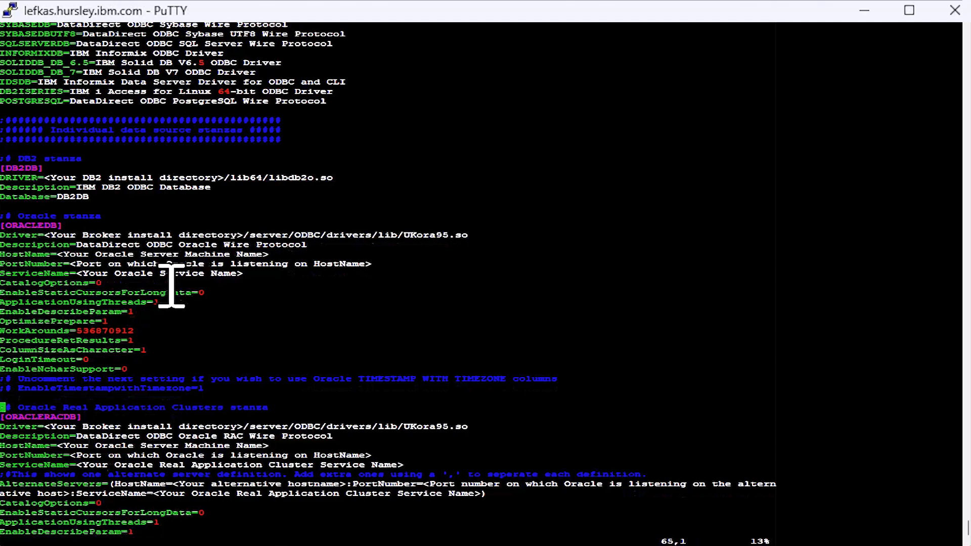
pyautogui.scroll(-3)
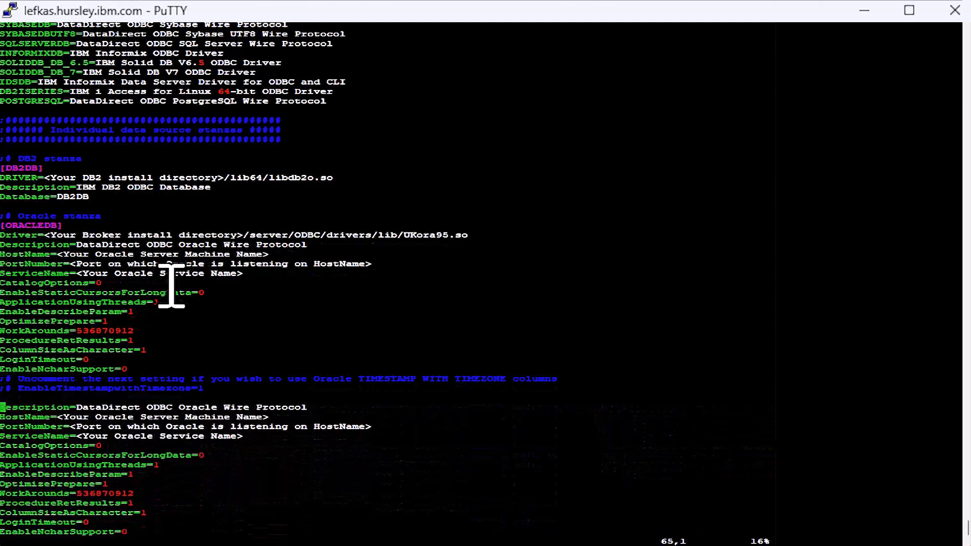
pyautogui.scroll(-3)
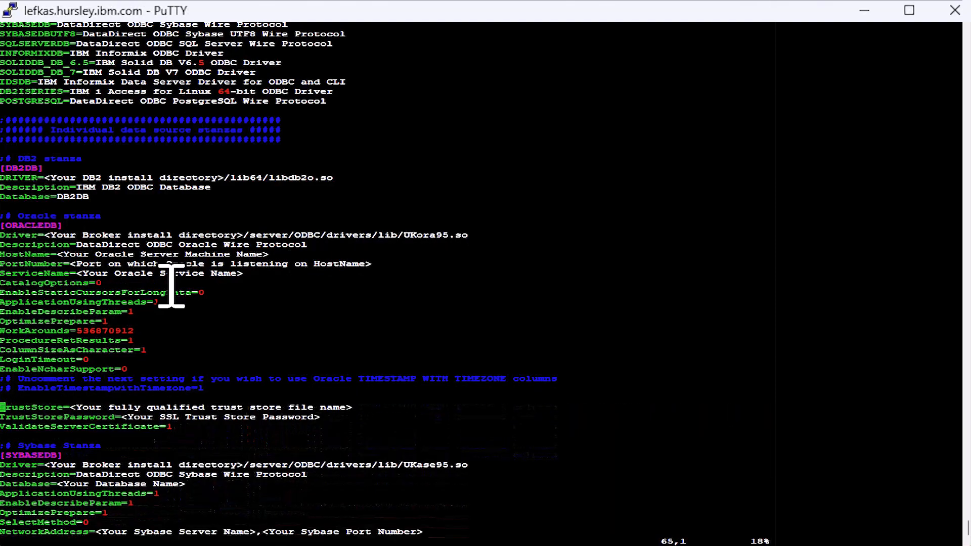
pyautogui.scroll(-3)
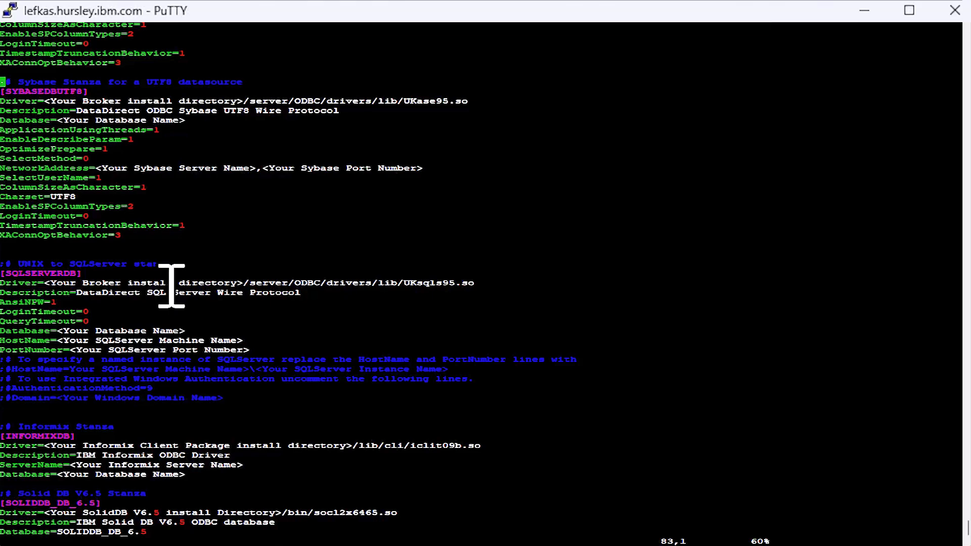
pyautogui.scroll(-3)
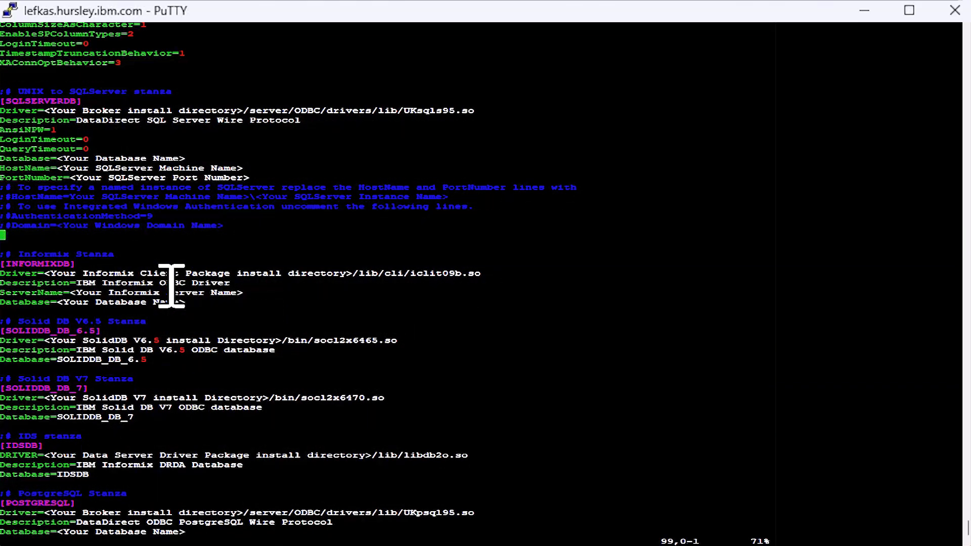
pyautogui.scroll(-3)
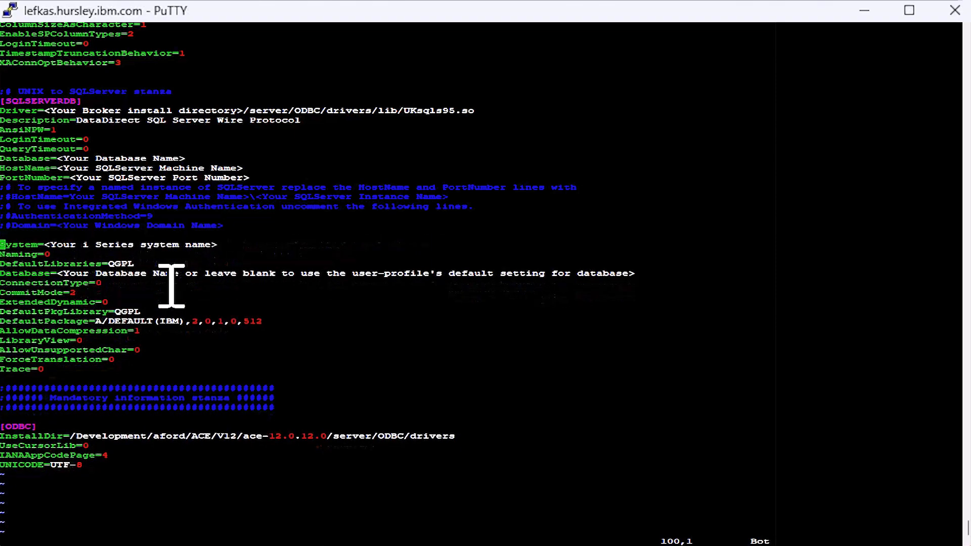
pyautogui.scroll(-3)
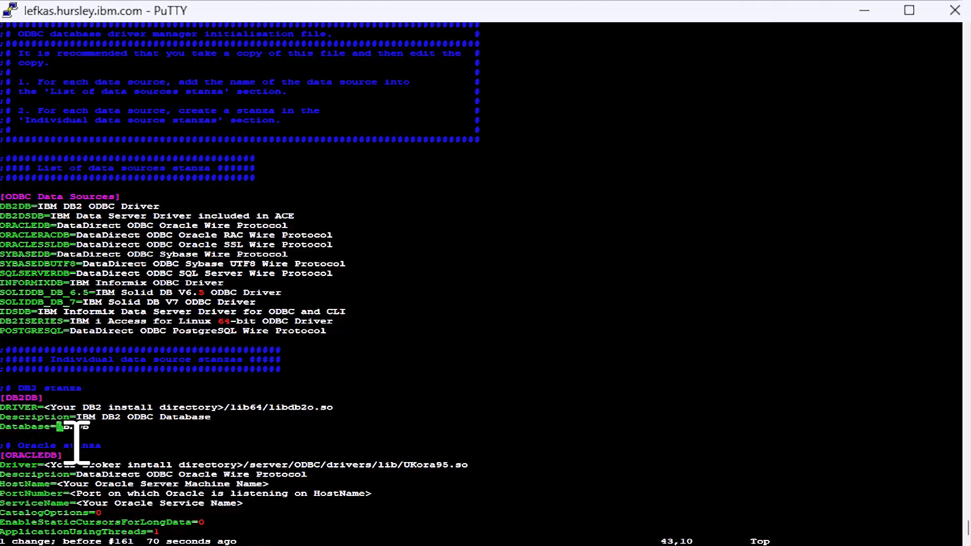
# - Rename [DB2DB] to [USERDB] with the DB2 V11.1 libdb2o.so driver and Database=USERDB
pyautogui.press('i')
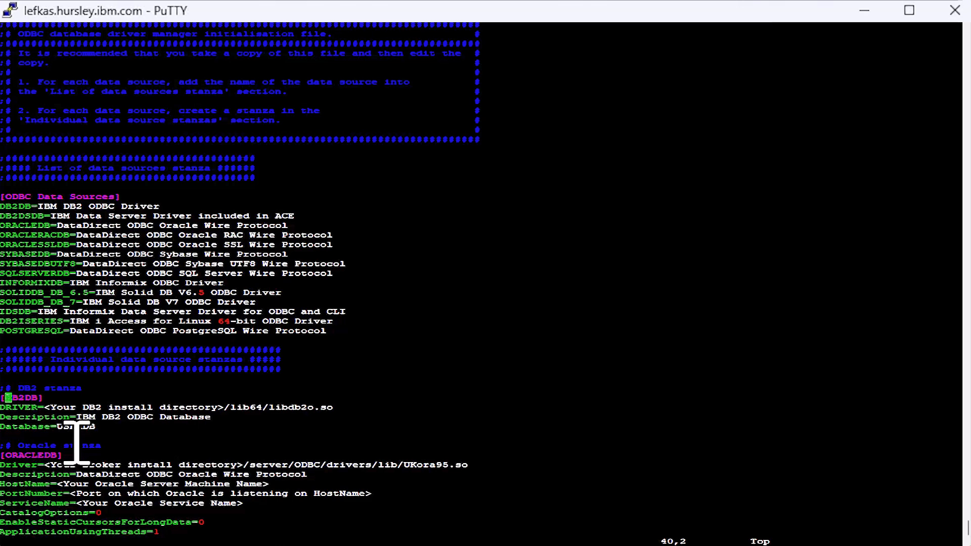
pyautogui.write('USERD')
pyautogui.click(167, 406)
pyautogui.write('/opt/ibm/db2/V11.1')
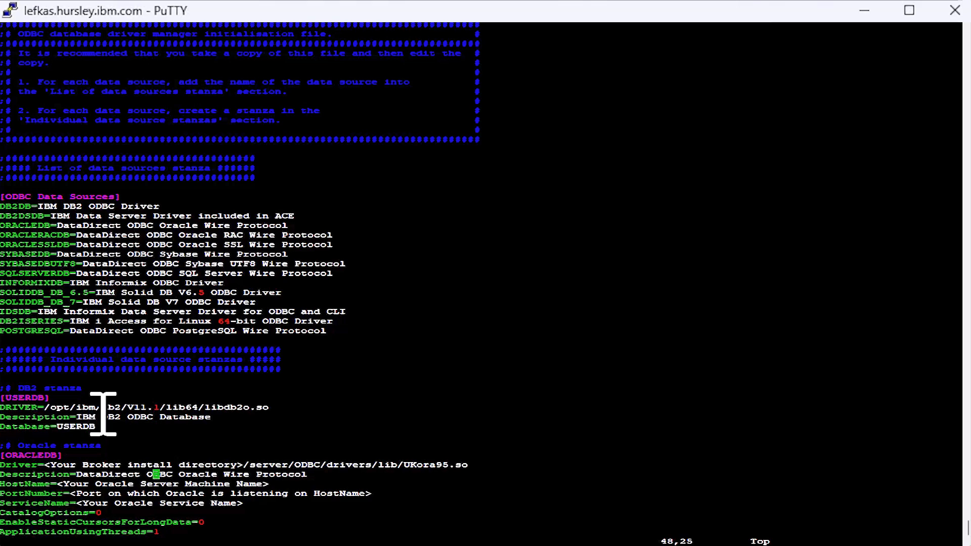
pyautogui.scroll(-3)
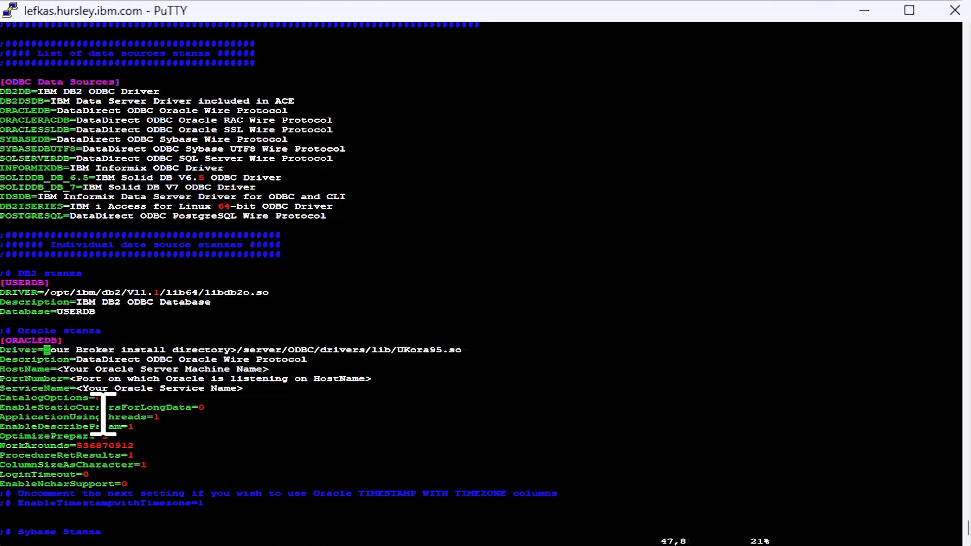
# - Set the Oracle driver path under /development/aford/ACE/V12/ace-12.0.12.0
pyautogui.press('Delete')
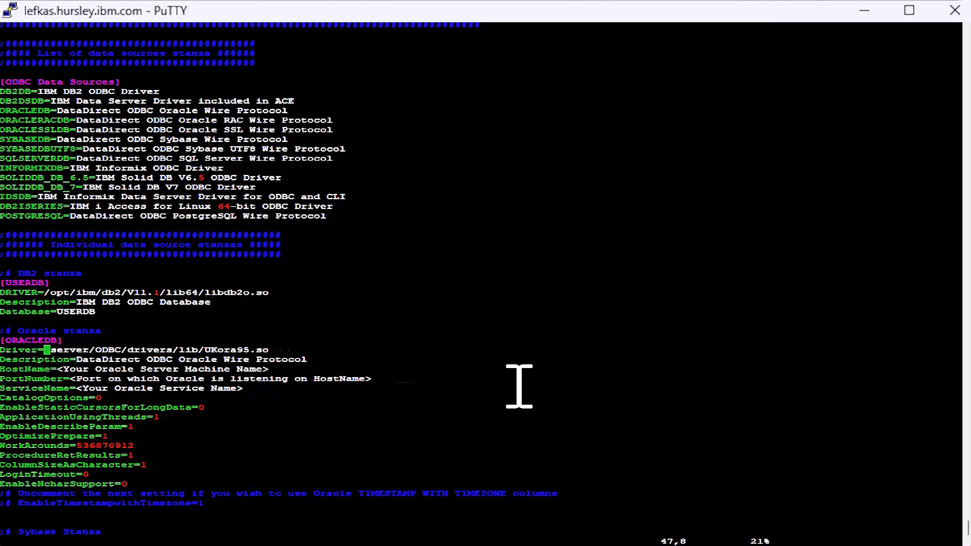
pyautogui.write('/development/aford/ACE/Vl2/ace-12.0.12.0/')
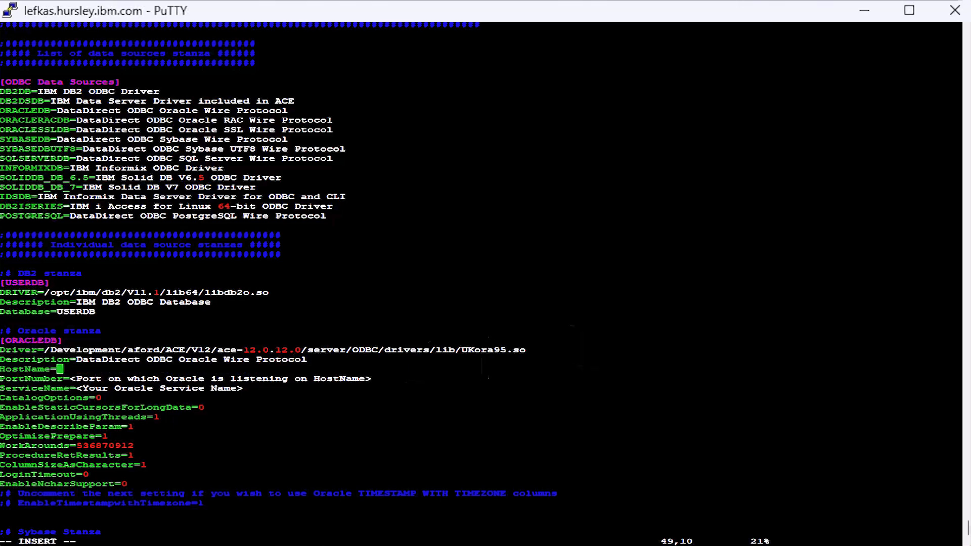
pyautogui.moveTo(440, 356)
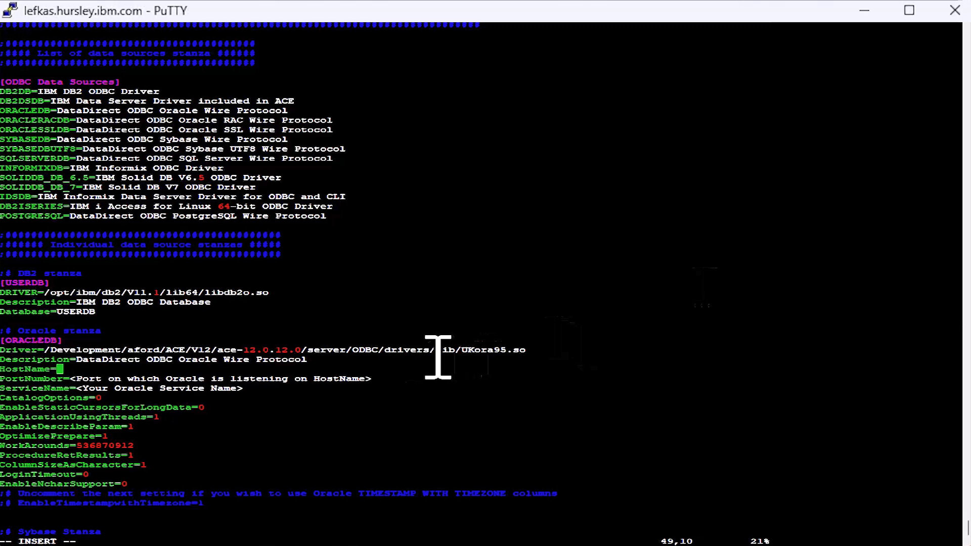
# - Set Oracle HostName lefkas.hursley.ibm.com, PortNumber 1921 and ServiceName lefkas19.hursley.ibm.com
pyautogui.write('lefkas.hursley.ibm.com')
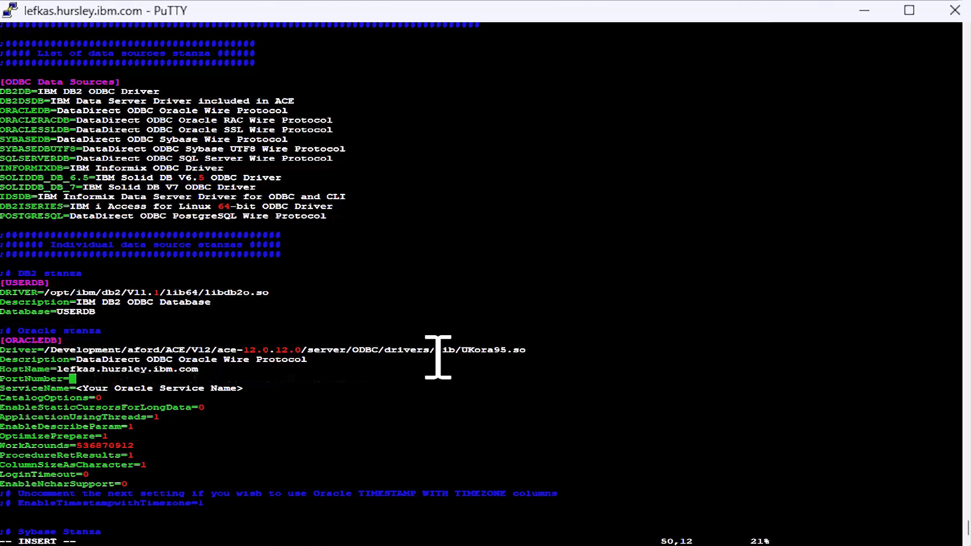
pyautogui.write('1921')
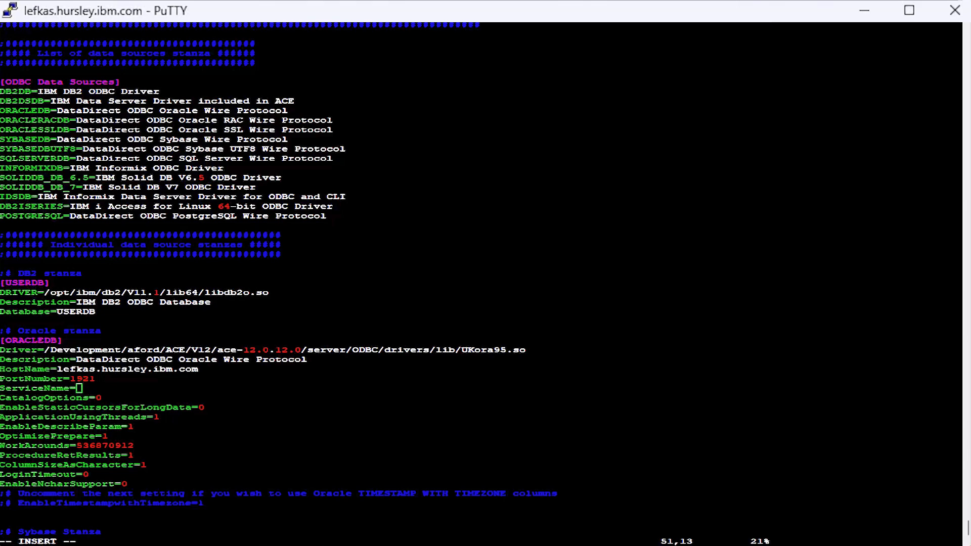
pyautogui.write('lefkas19.hursley.ibm.com')
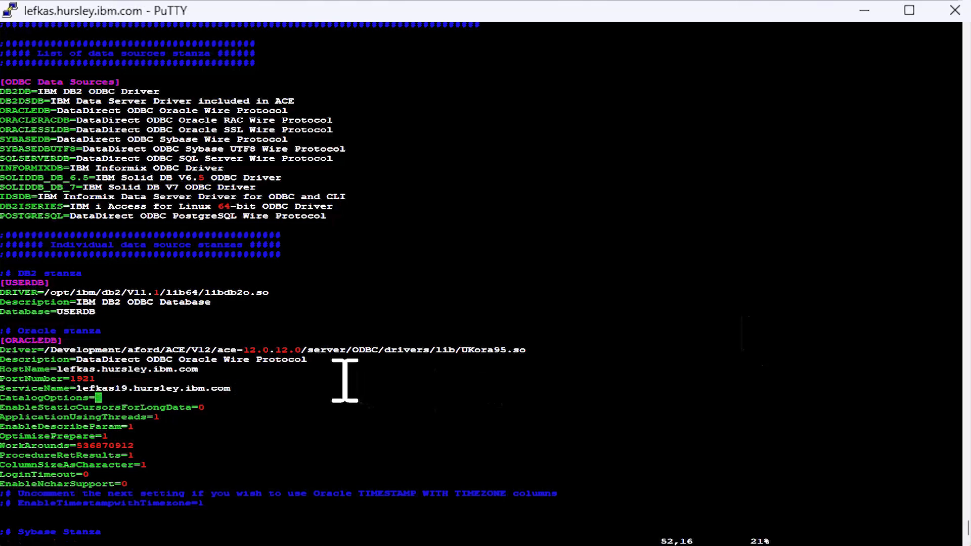
pyautogui.scroll(-3)
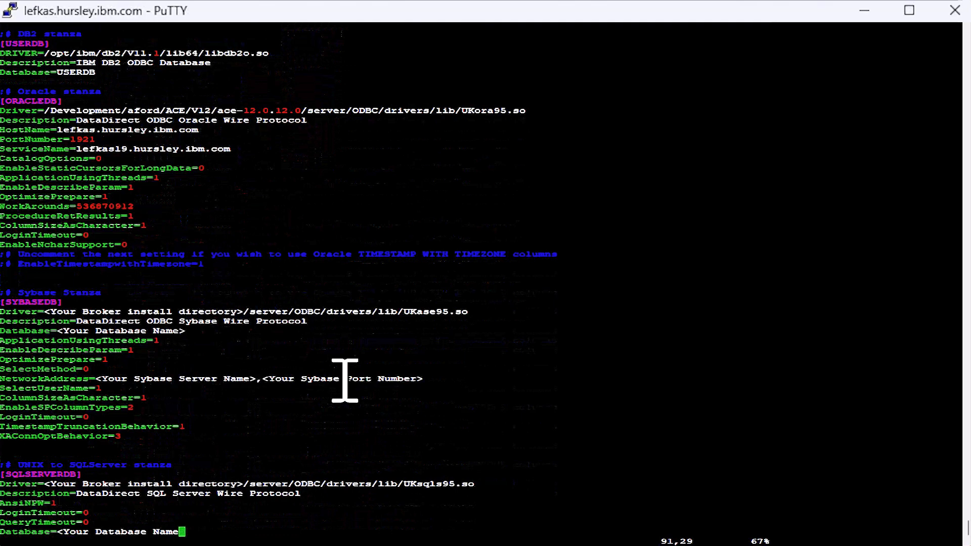
# - Give the Sybase stanza the ACE driver path, Database=USERDB and the name [SYBUDB]
pyautogui.scroll(-3)
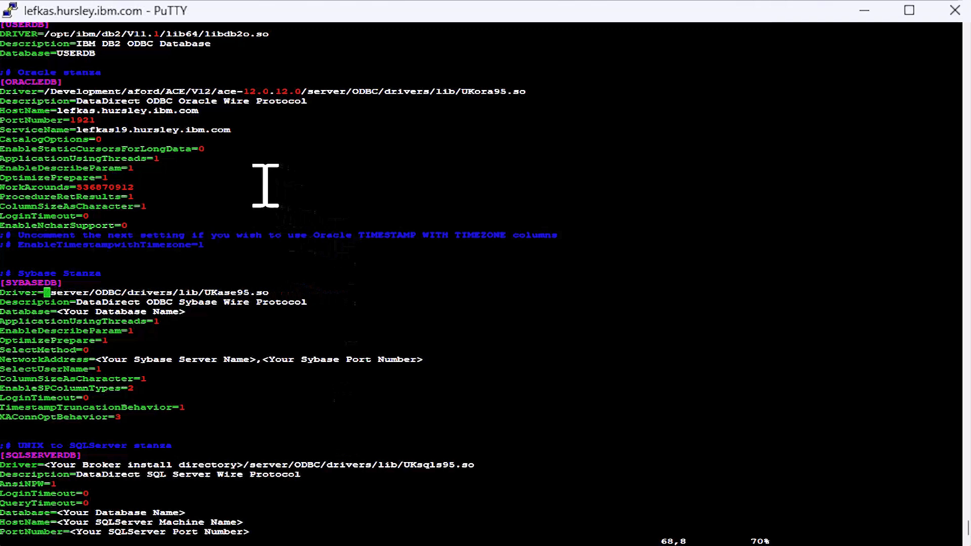
pyautogui.press('i')
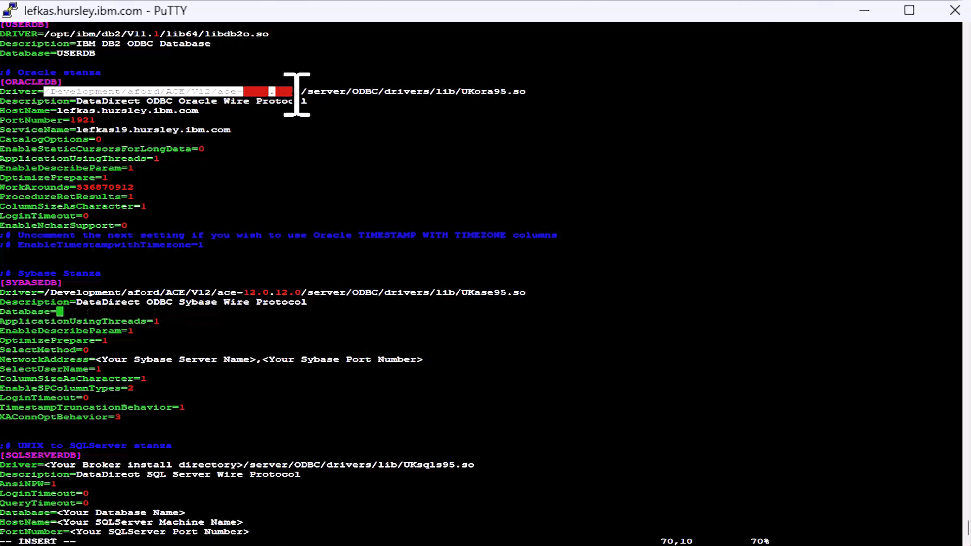
pyautogui.write('USERDB')
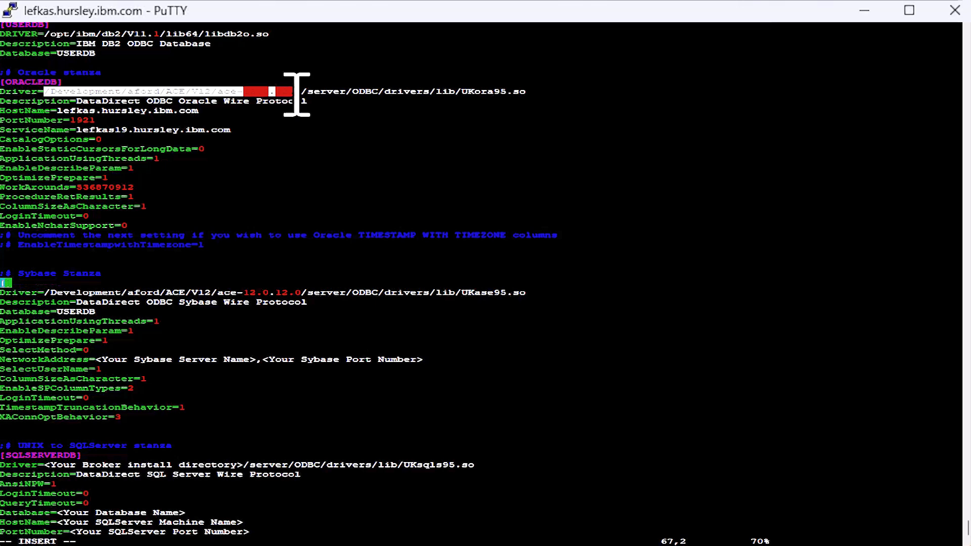
pyautogui.write('SYBUDB]')
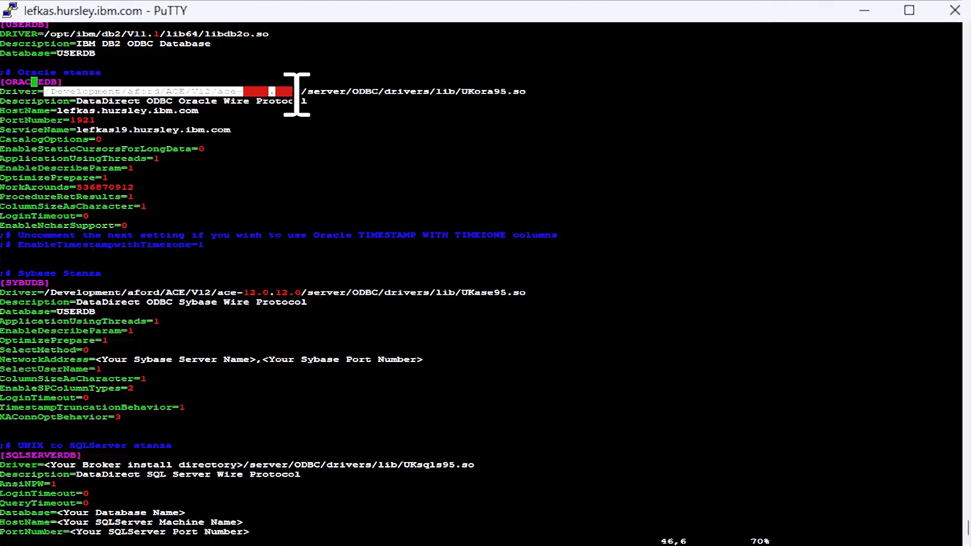
# - Rename the Oracle stanza to [ORAUDB] and set the Sybase NetworkAddress to silene.hursley.ibm.com,4100
pyautogui.press('i')
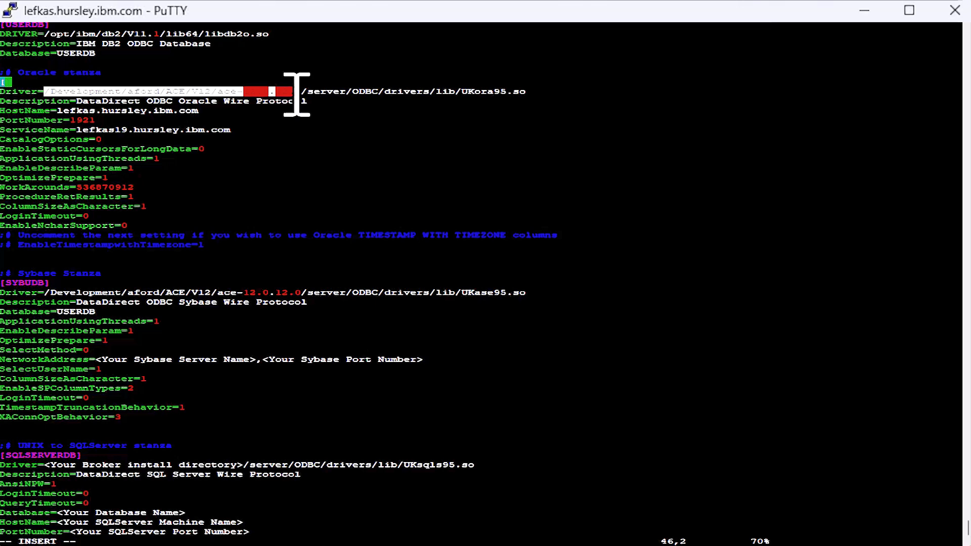
pyautogui.write('ORAUDB]')
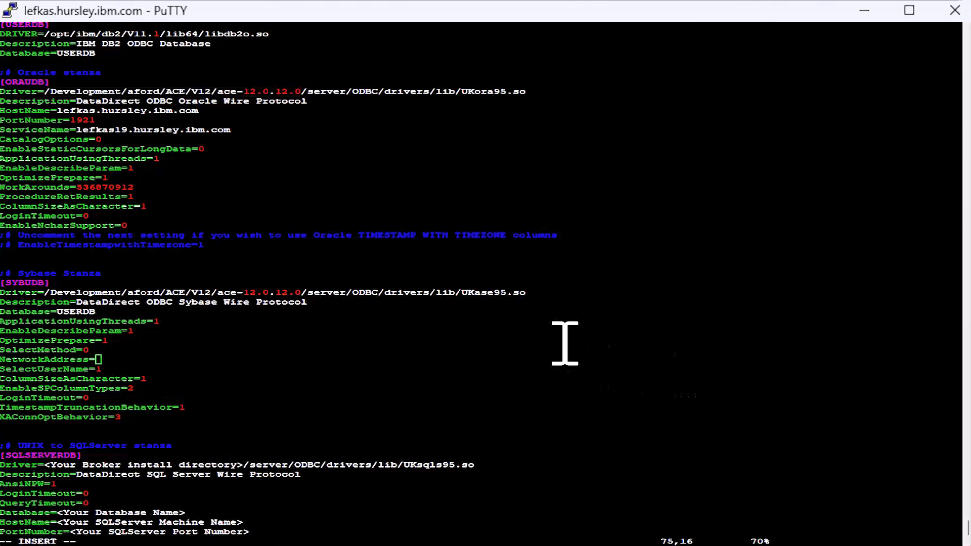
pyautogui.write('silene.hursley.ibm.com,4100')
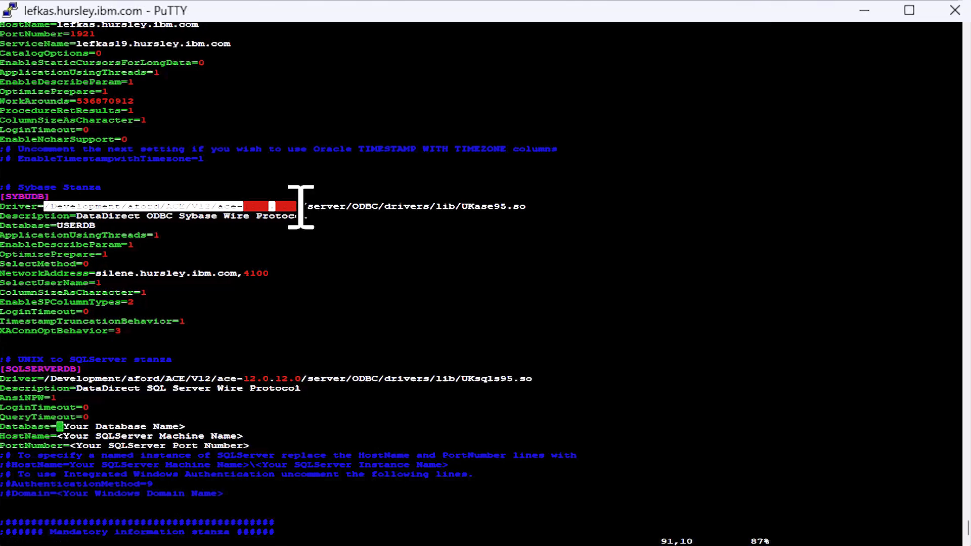
# - Set the SQLUDB stanza to Database=USERDB, HostName 9.61.49.121 and its port number 143
pyautogui.press('i')
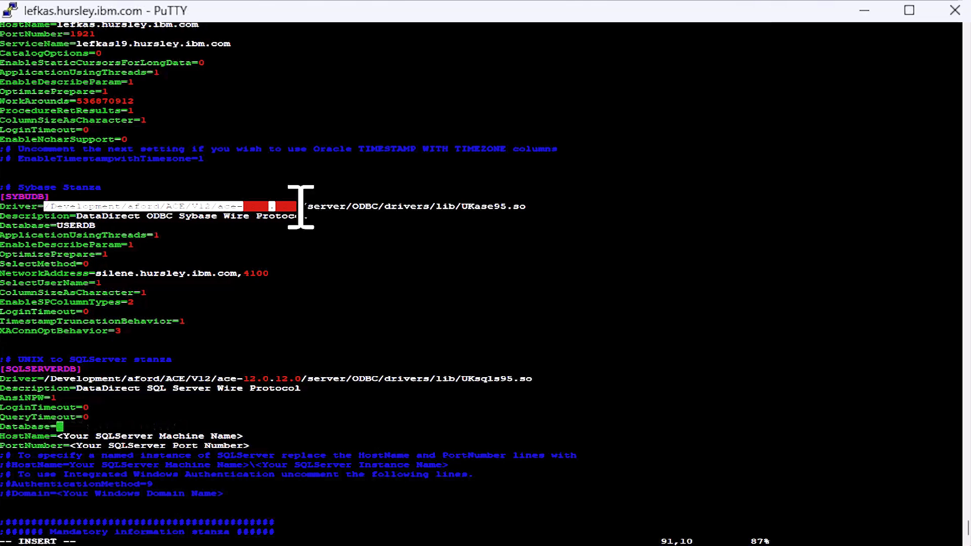
pyautogui.write('USERDB')
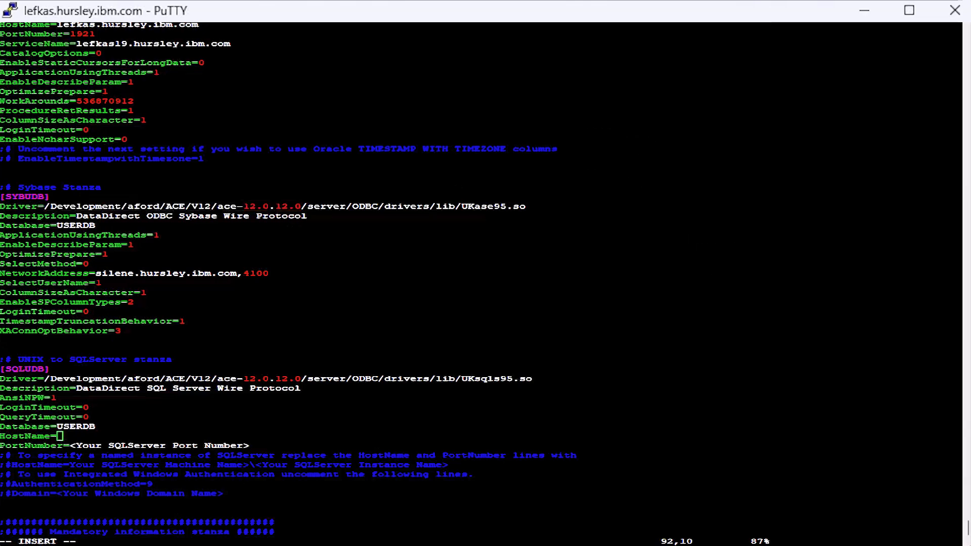
pyautogui.write('9.61.49.111')
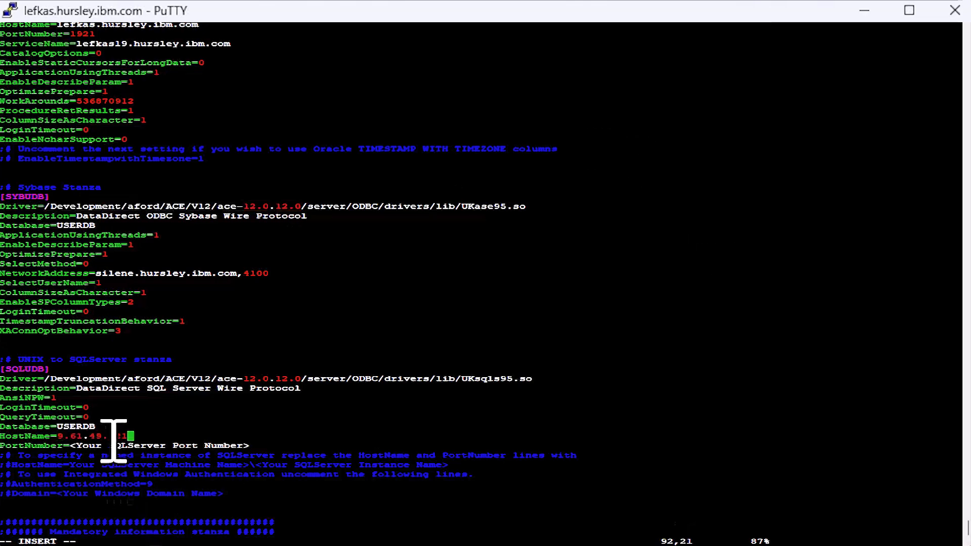
pyautogui.press('Left')
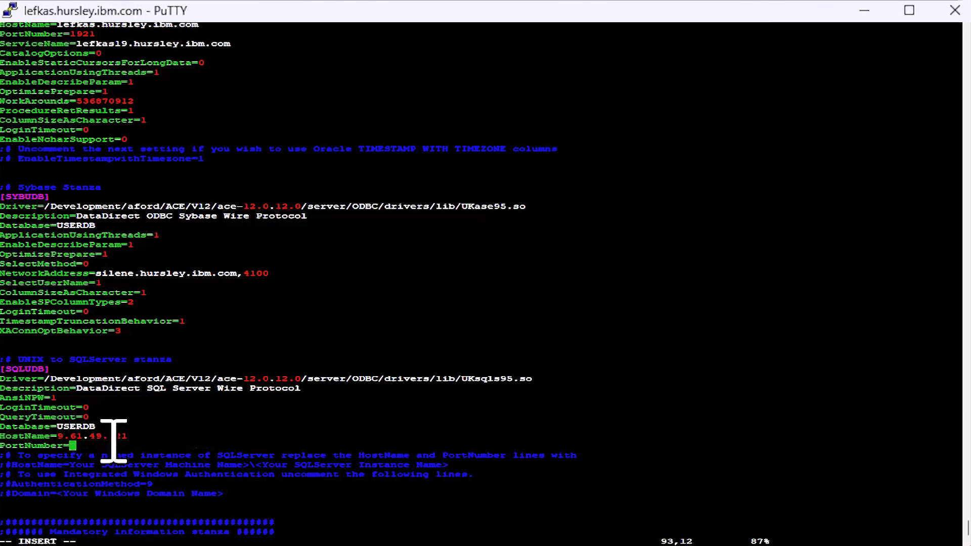
pyautogui.write('143')
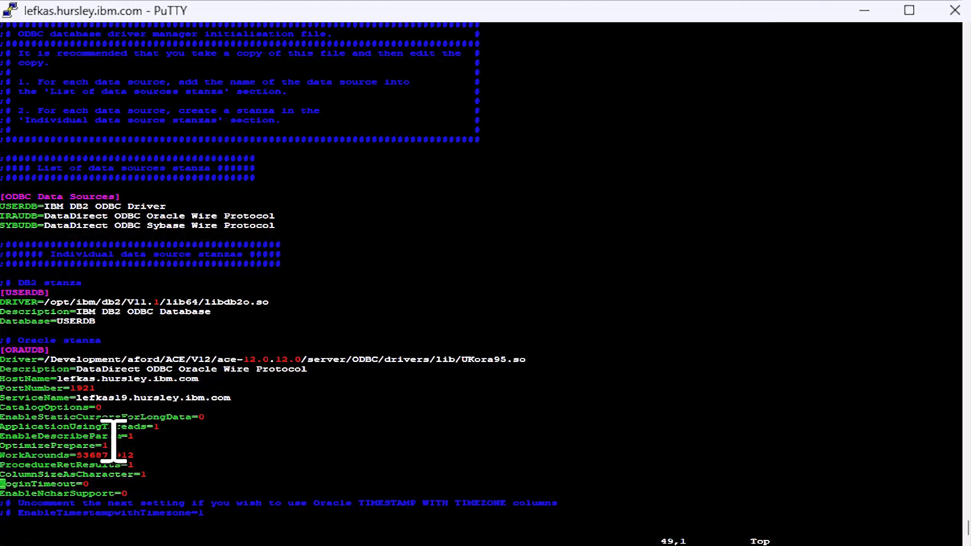
# - Scroll through the edited stanzas to review odbc.ini before saving and quitting vi
pyautogui.scroll(-3)
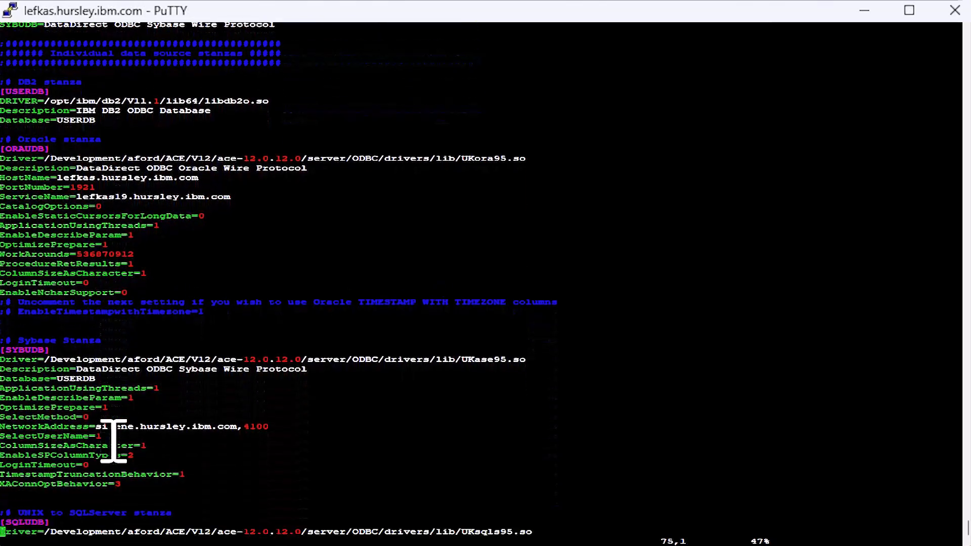
pyautogui.scroll(-3)
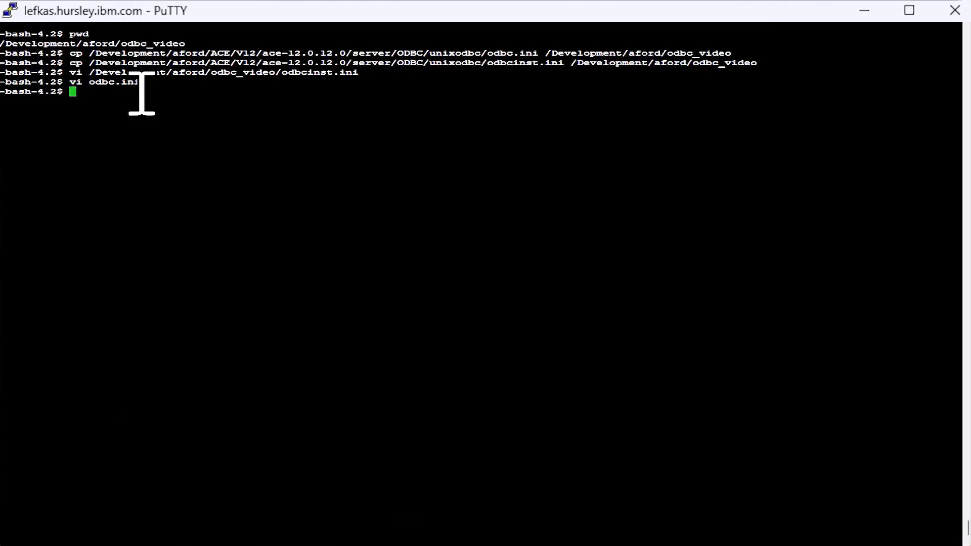
# - Export ODBCINI=/Development/aford/odbc_video/odbc.ini and ODBCSYSINI=/Development/aford/odbc_video
pyautogui.write('export ODBCINI=/Development/aford/odbc_video/odbc.ini')
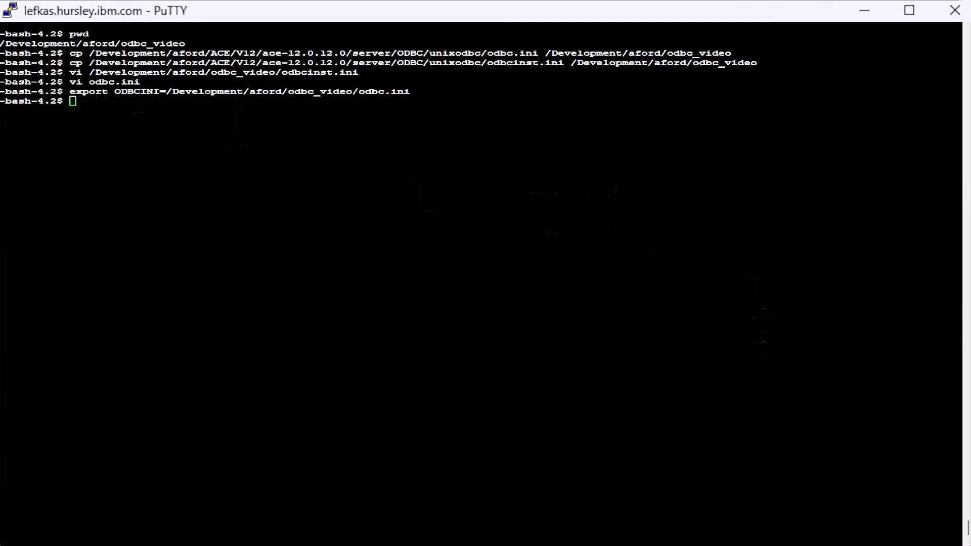
pyautogui.write('export ODBCSYSINI=/Development/aford/odbc_video')
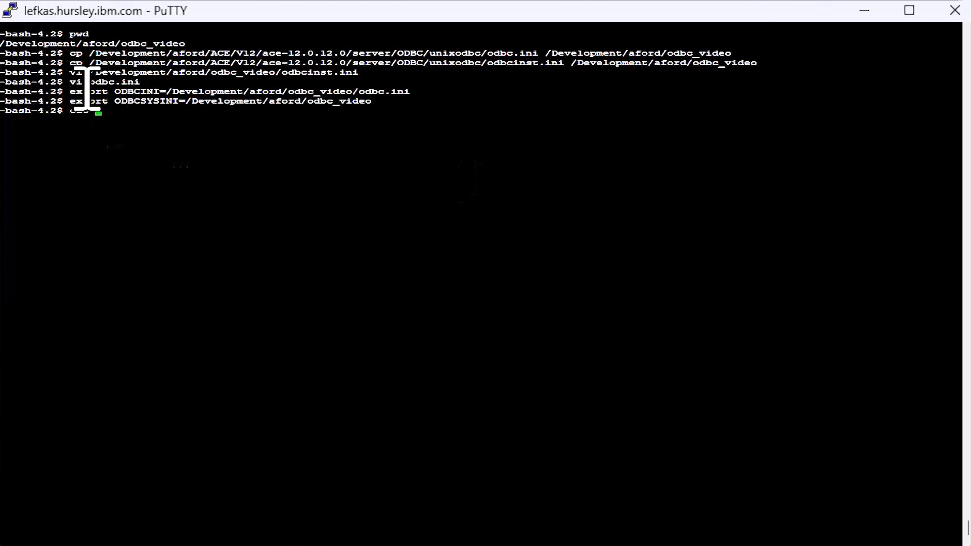
# - Print the contents of $ODBCINI with cat to confirm the edits
pyautogui.write('$ODBCINI')
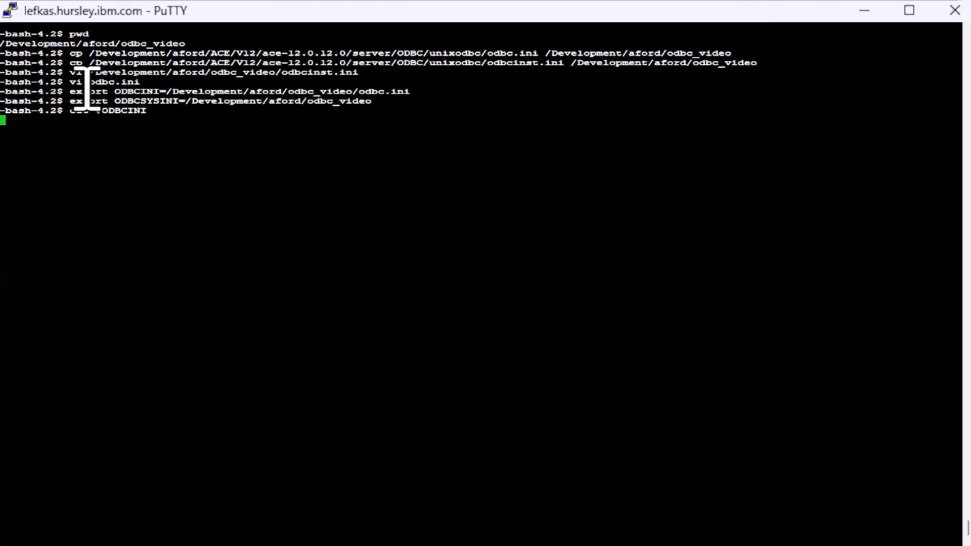
pyautogui.press('Return')
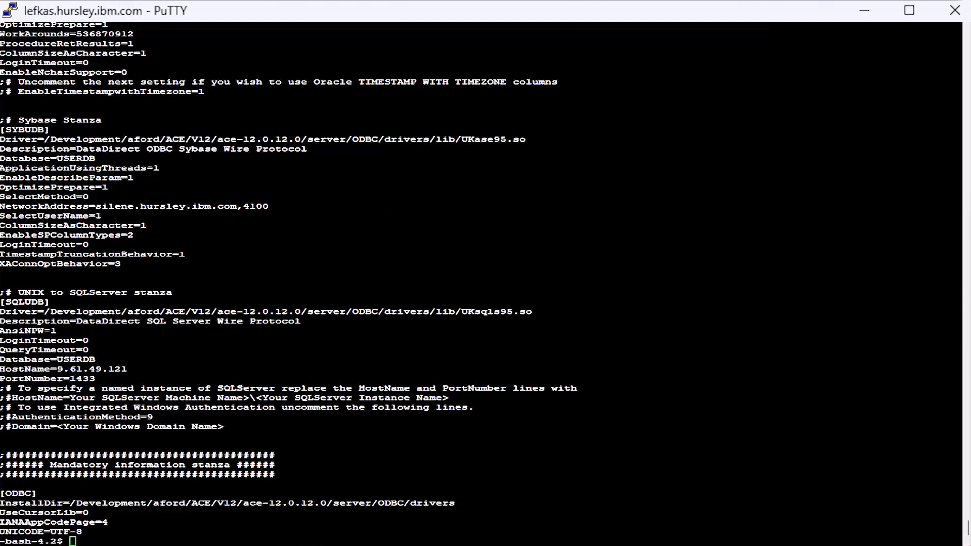
# - Create integration node odbc_video and set mqsisetdbparms credentials for USERDB with user odbc_video
pyautogui.write('mqsicreatebroker odbc_video')
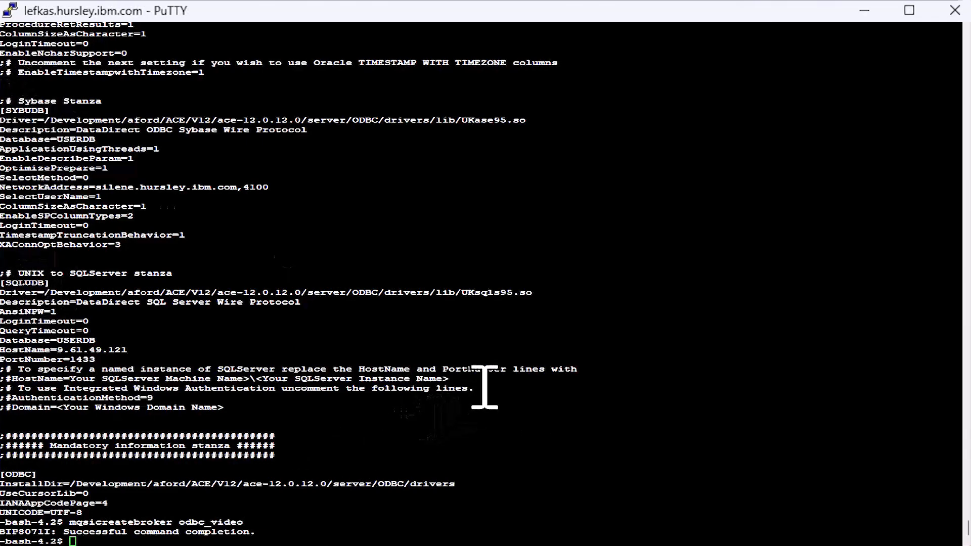
pyautogui.write('mqsisetdbparms odbc_video -n USERDB -u odbc_video -p Passw0rd')
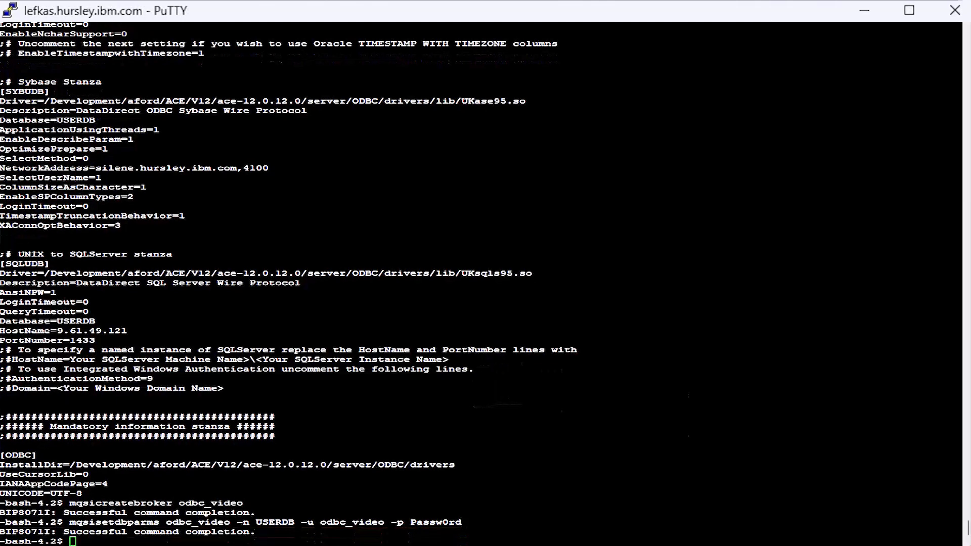
pyautogui.press('Return')
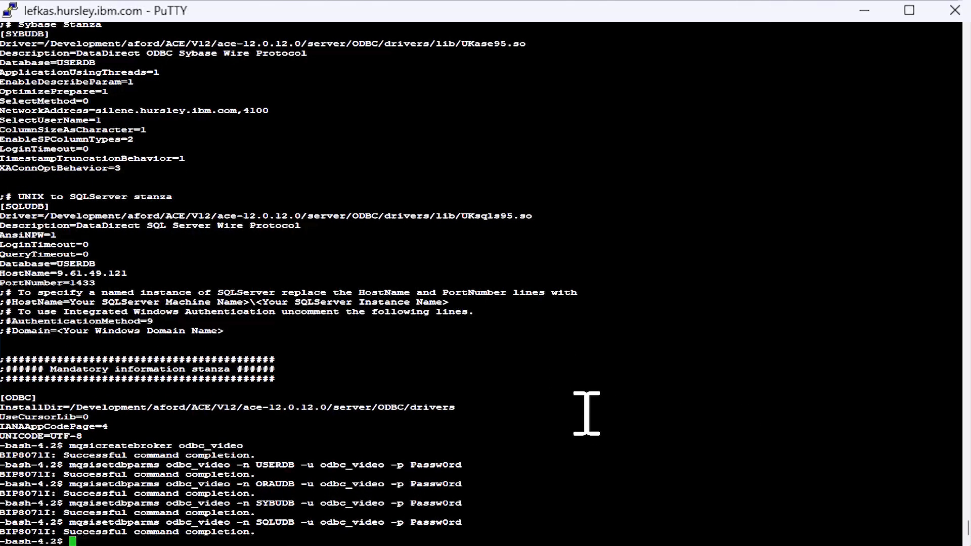
pyautogui.moveTo(489, 388)
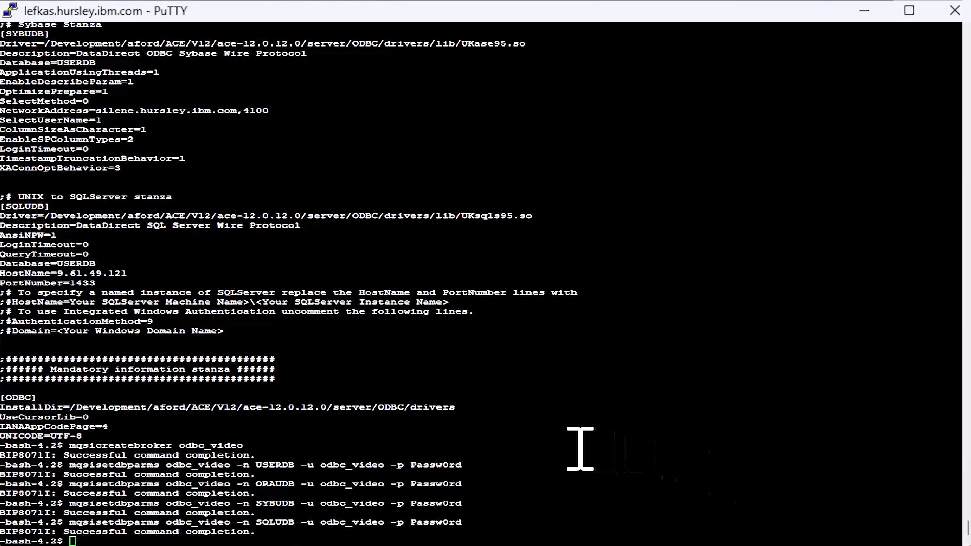
# - Run mqsicvp odbc_video -n USERDB and review the DB2 connection output
pyautogui.write('mqsicvp odbc_video -n USERDB')
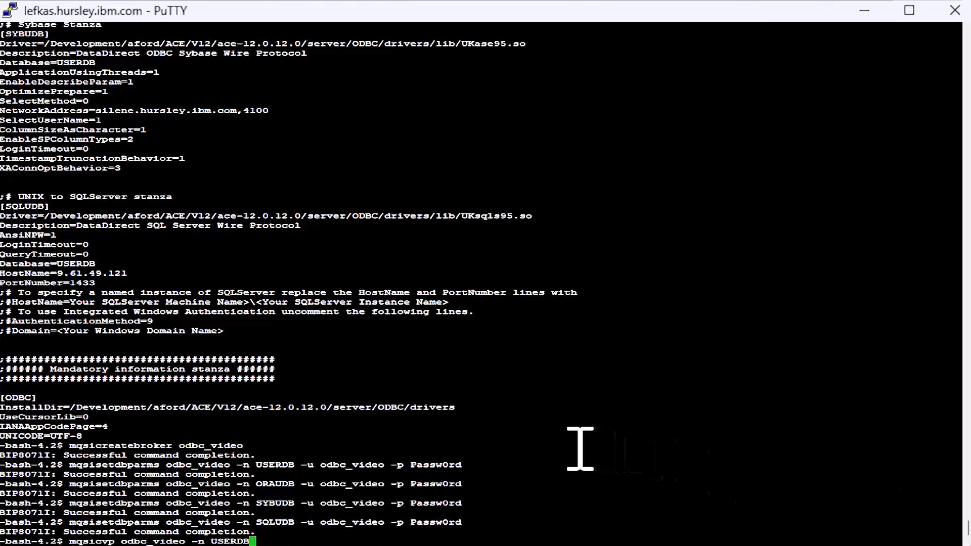
pyautogui.moveTo(582, 452)
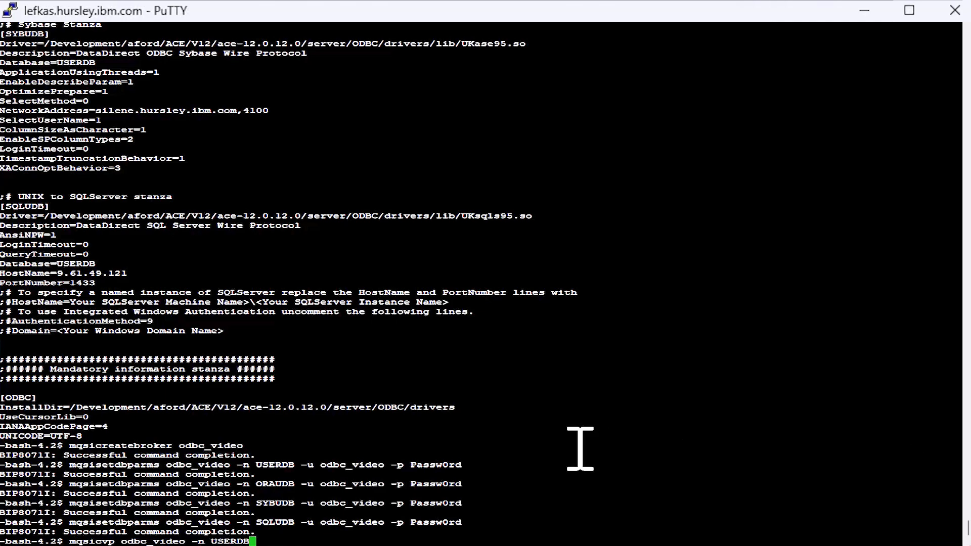
pyautogui.press('Return')
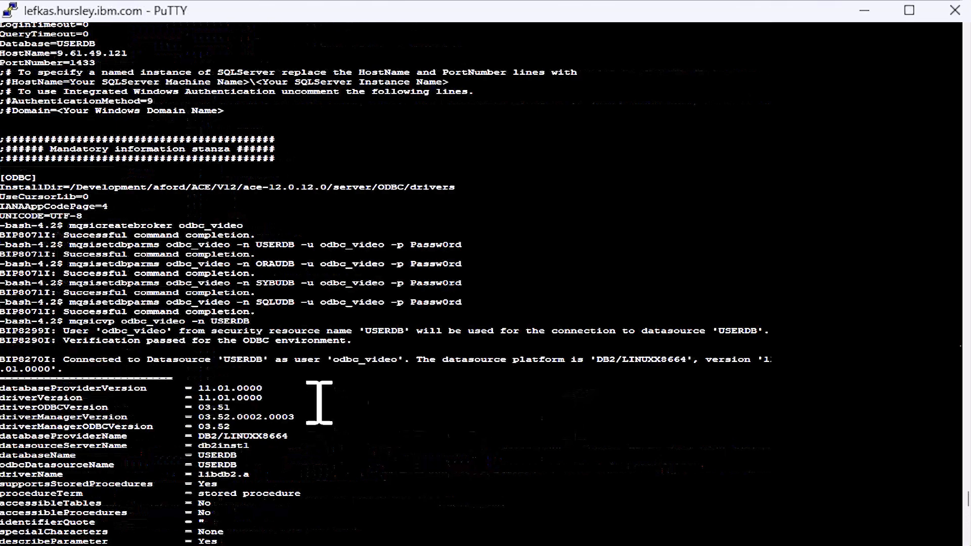
pyautogui.moveTo(259, 434)
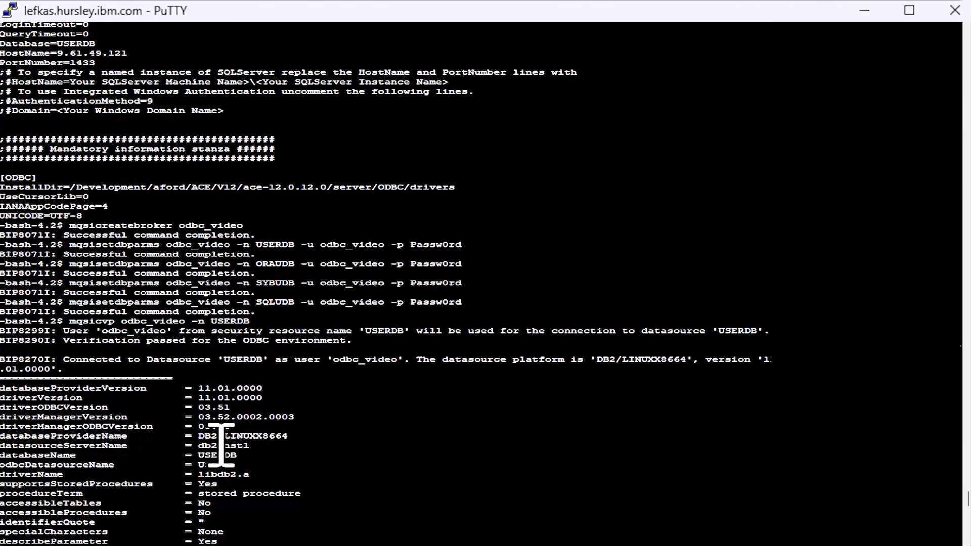
pyautogui.moveTo(400, 362)
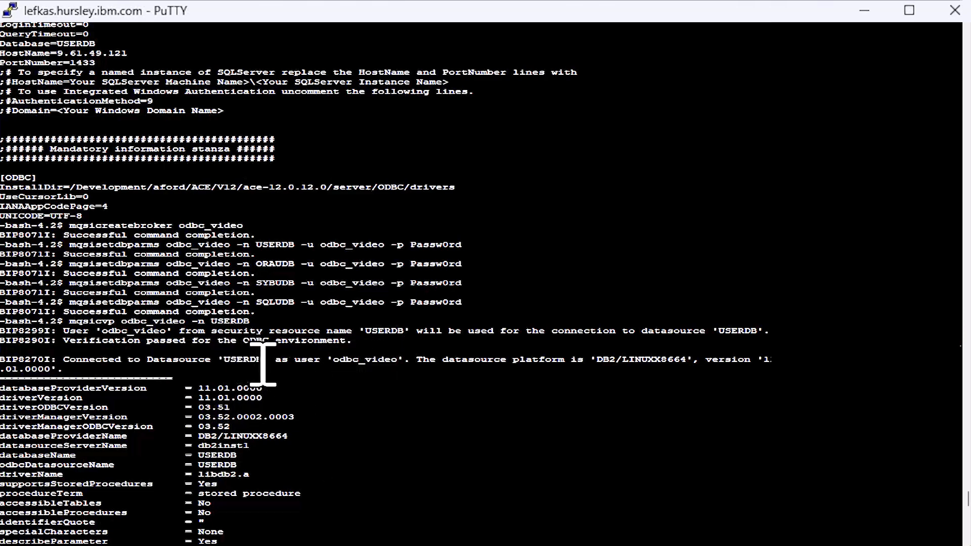
pyautogui.scroll(-3)
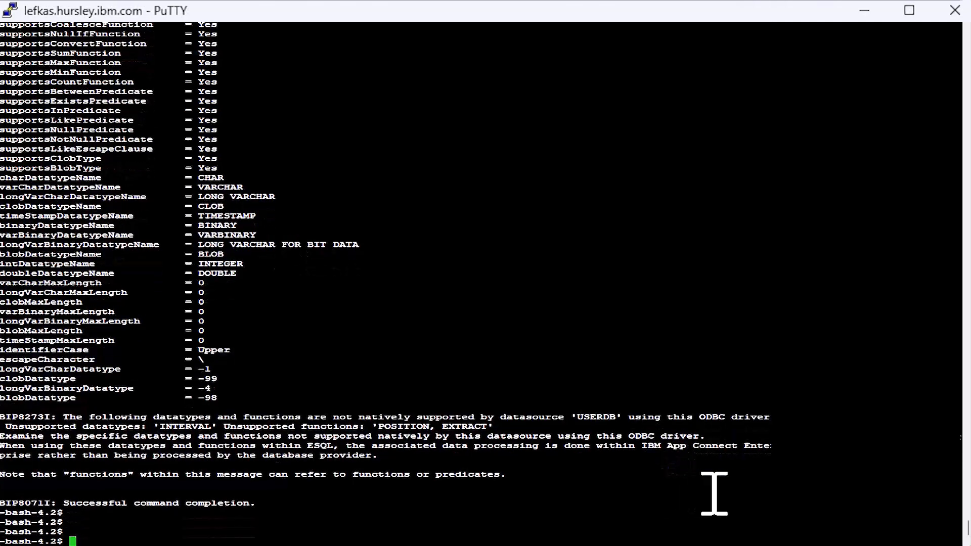
pyautogui.moveTo(489, 399)
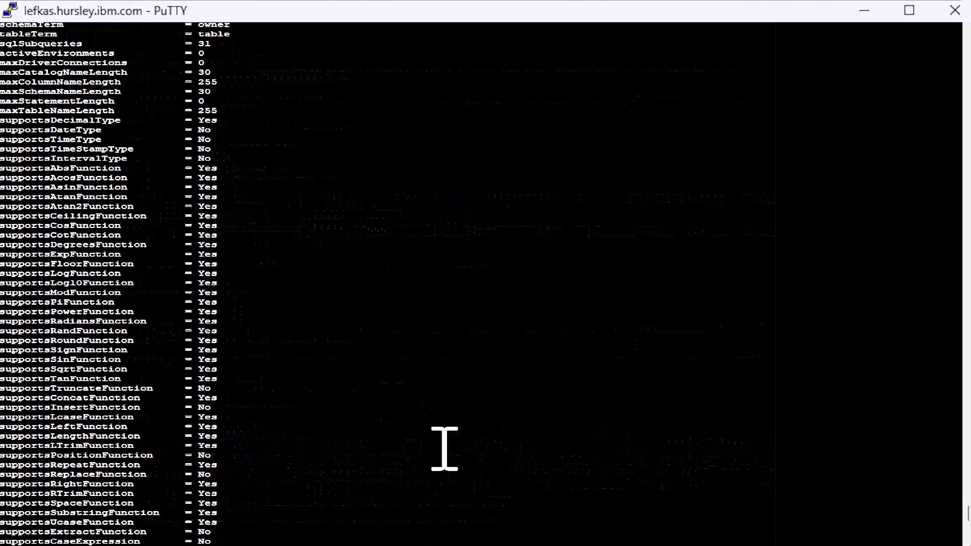
# - Run the mqsicvp check for SYBUDB and review its SQL Server 15.0 connection output
pyautogui.press('Return')
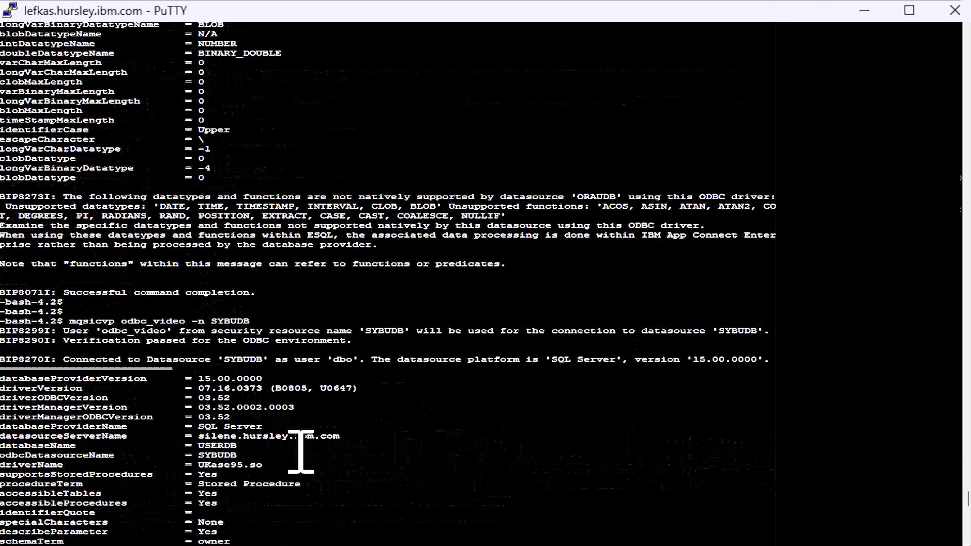
pyautogui.scroll(-3)
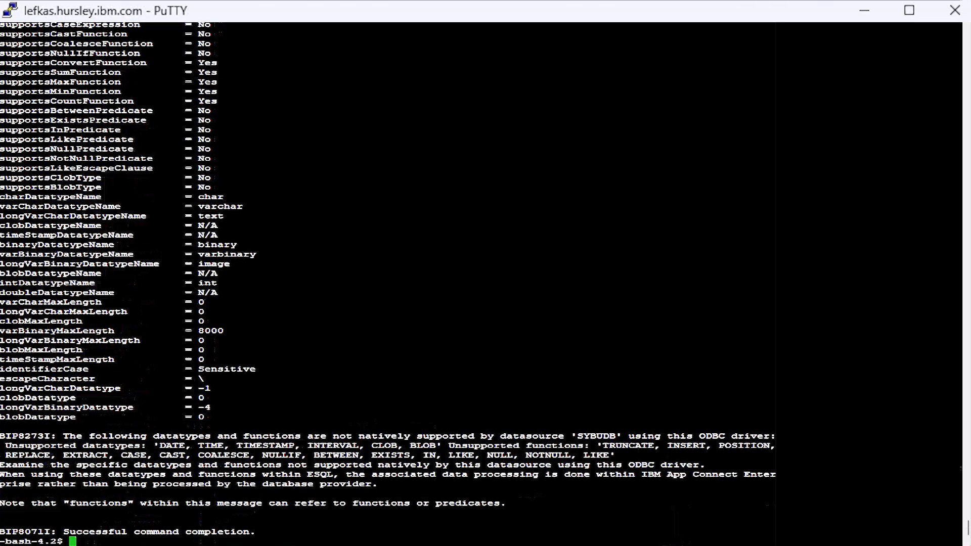
pyautogui.moveTo(351, 445)
pyautogui.write('mqsicvp odbc_video -n SQLUDB')
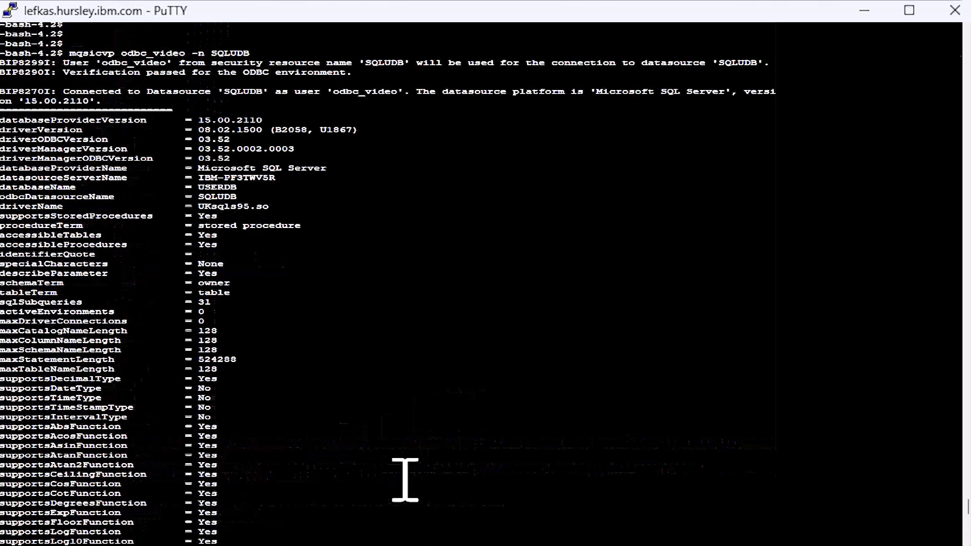
pyautogui.moveTo(328, 327)
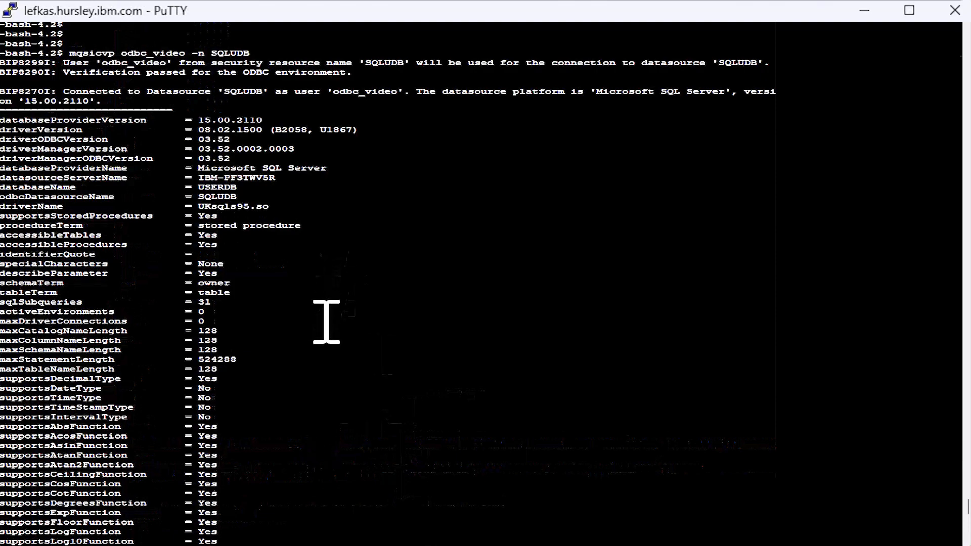